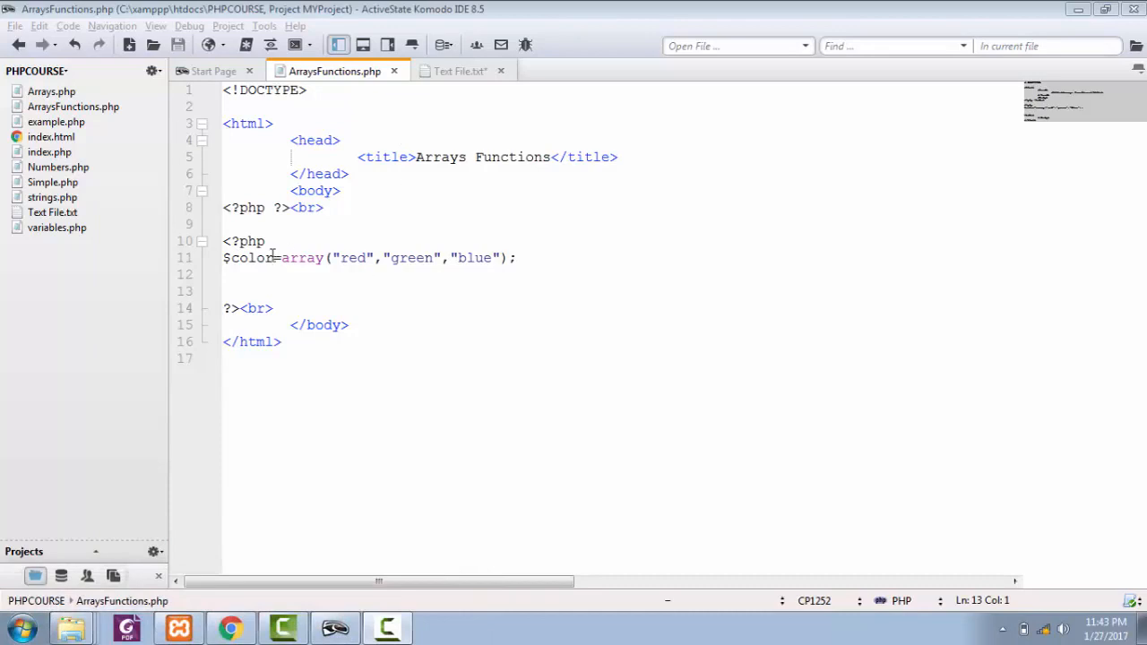
Step: Add array_pop($color); right after the $color array definition
left_click(362, 259)
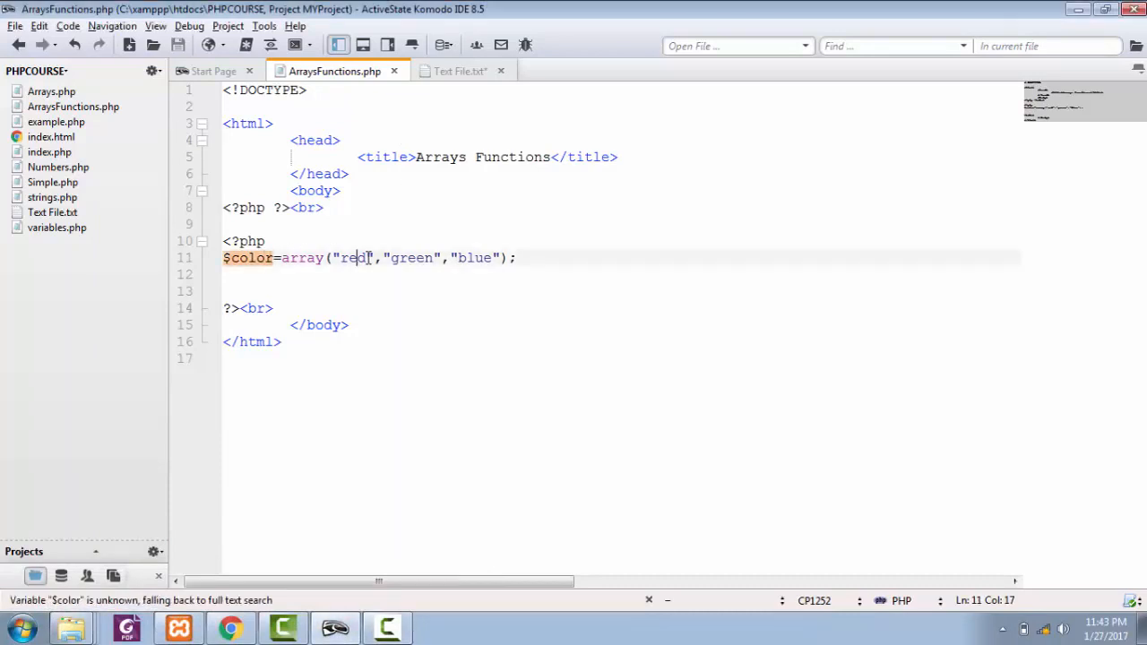
left_click(549, 258)
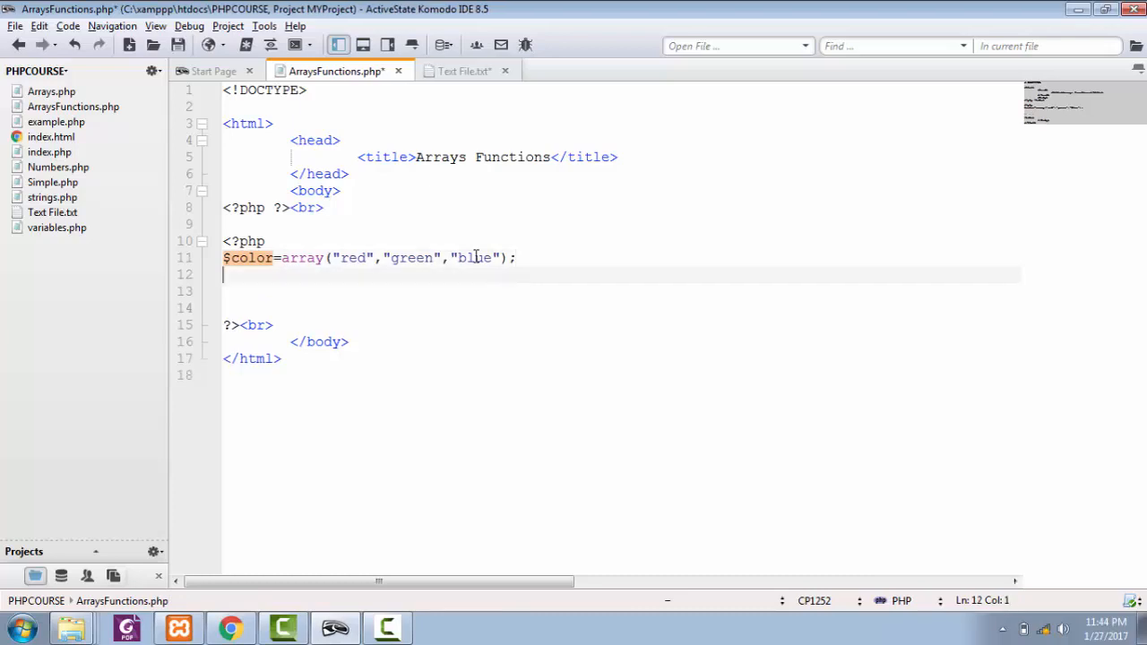
type("array")
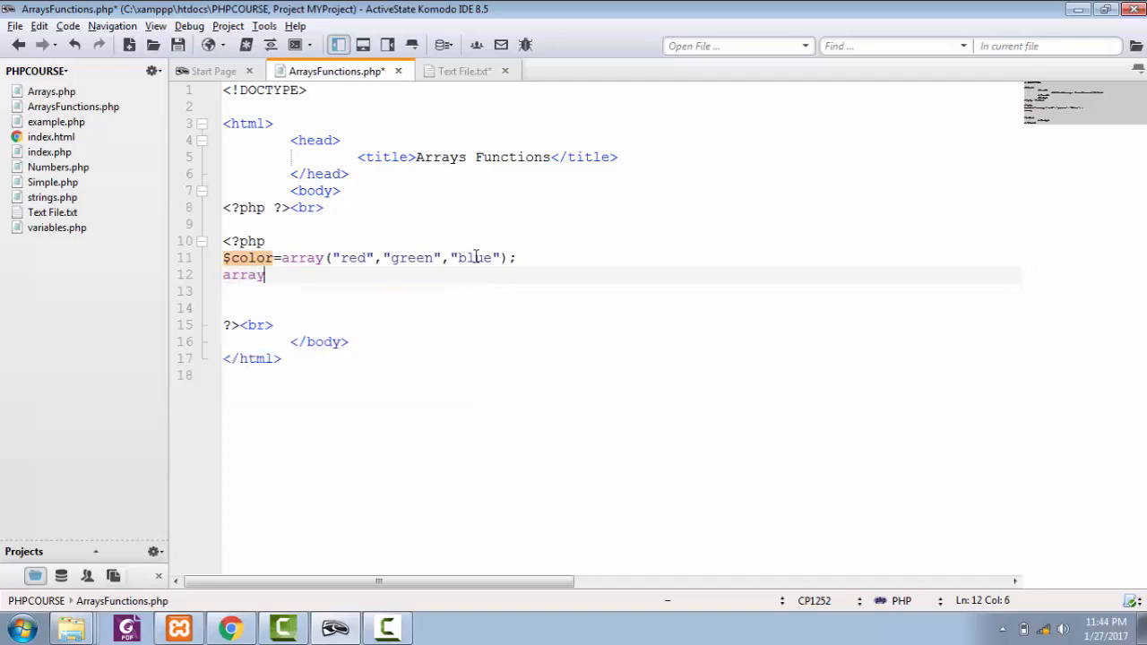
type("_pop(")
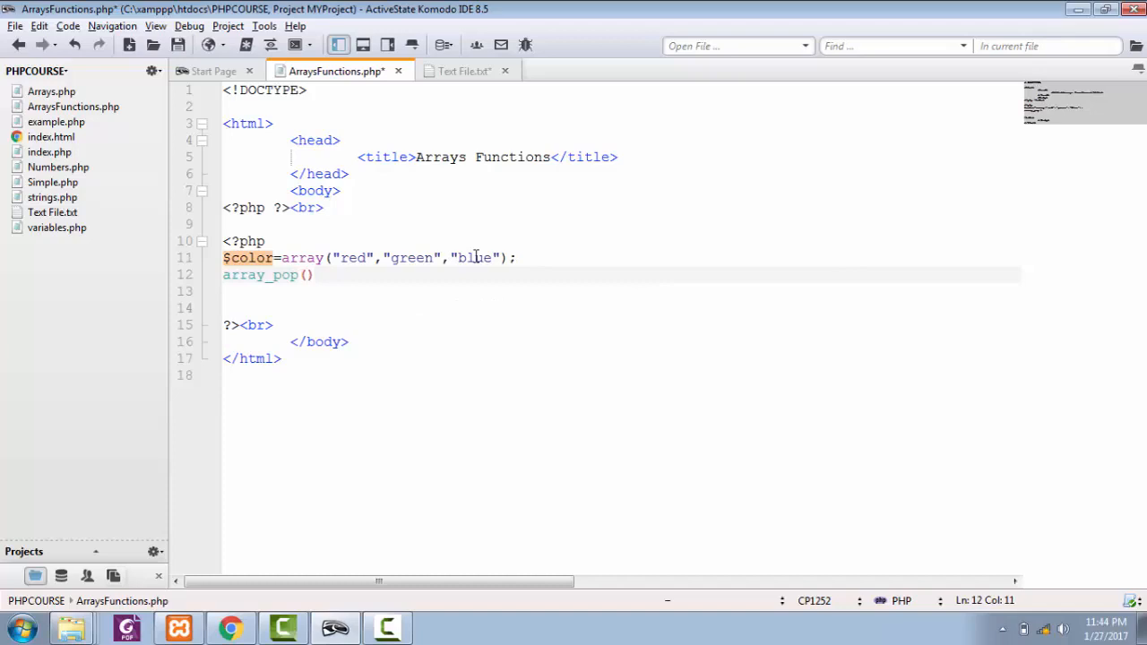
type("$")
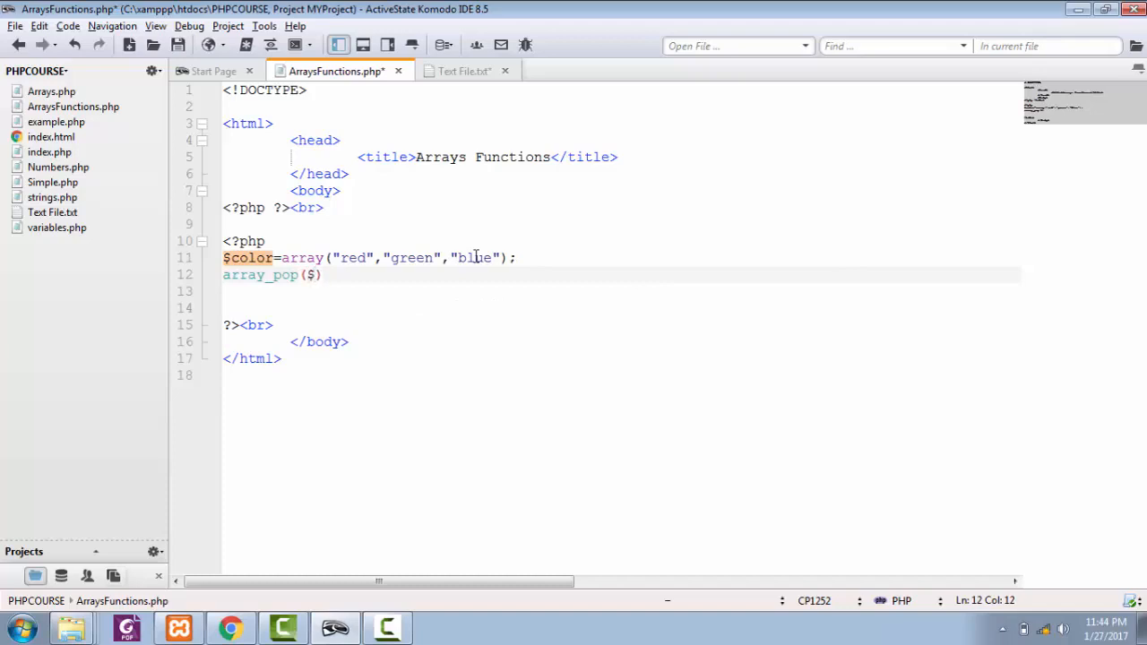
type("color")
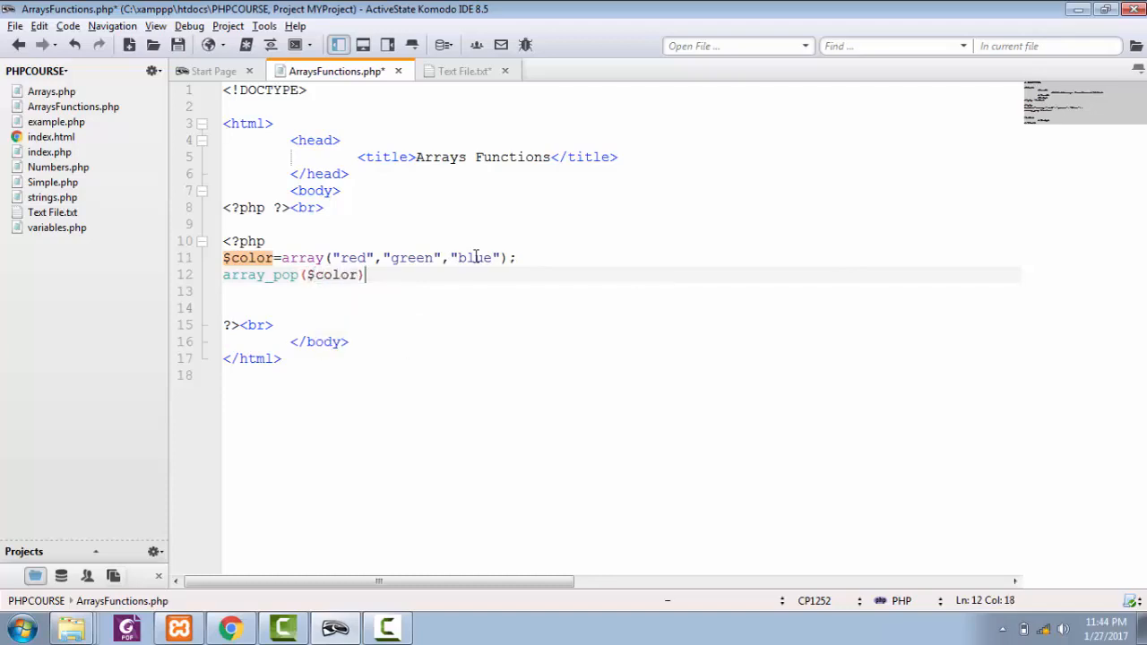
type(";")
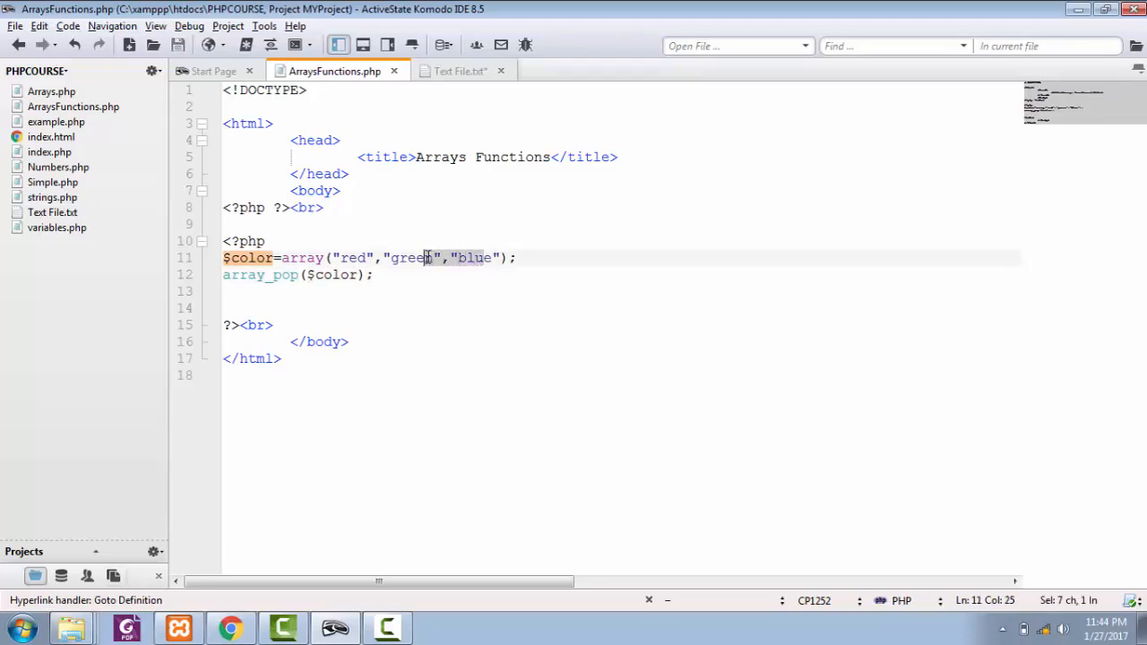
Step: Add print_r($color); and load ArraysFunctions.php in Chrome to check the output
type("print_r")
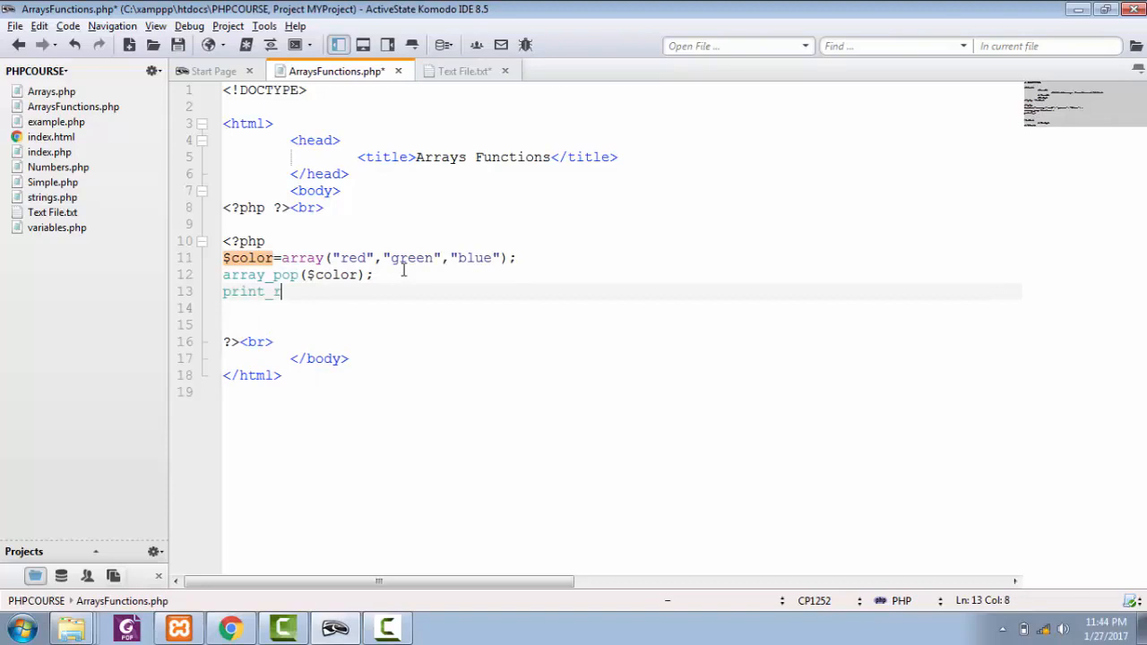
type("(")
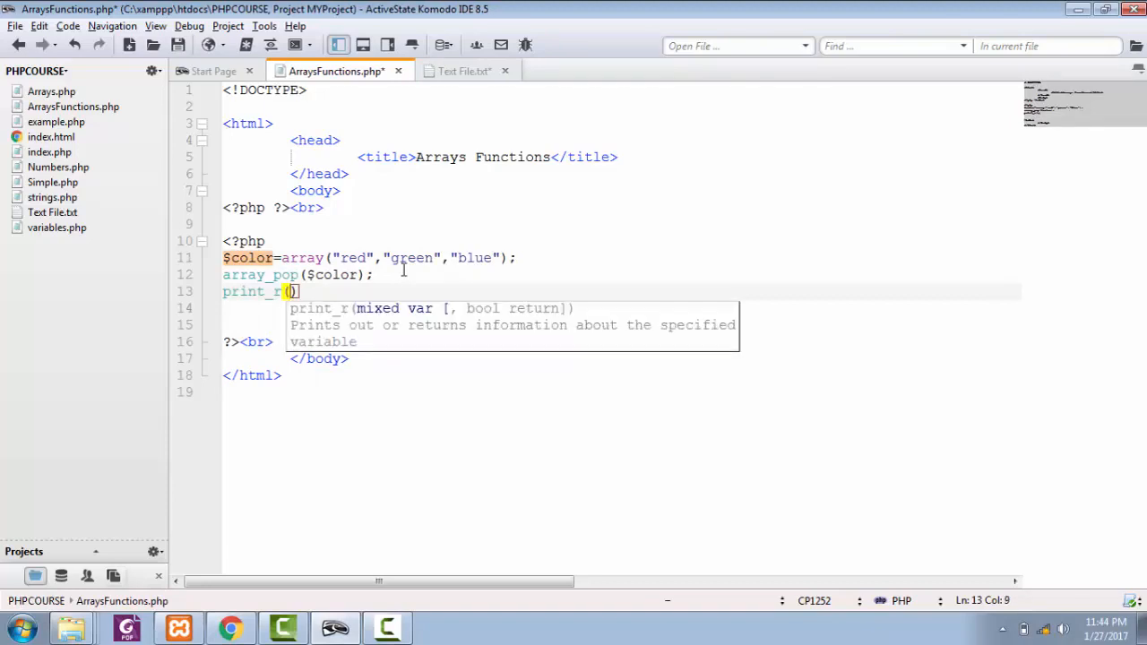
type("$color")
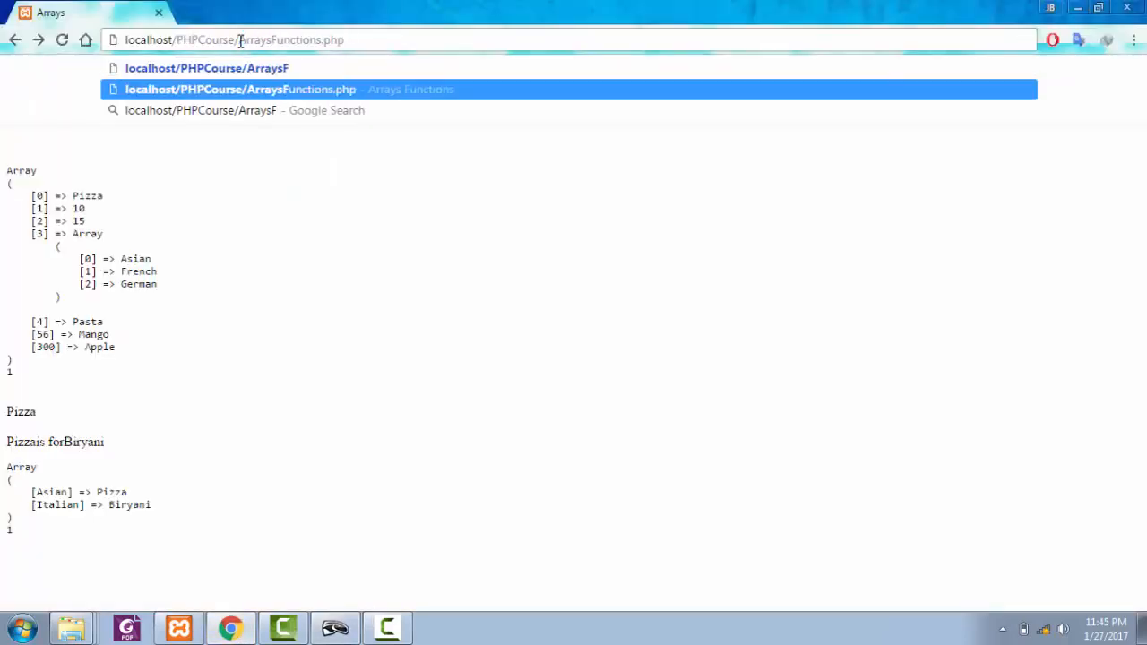
left_click(333, 628)
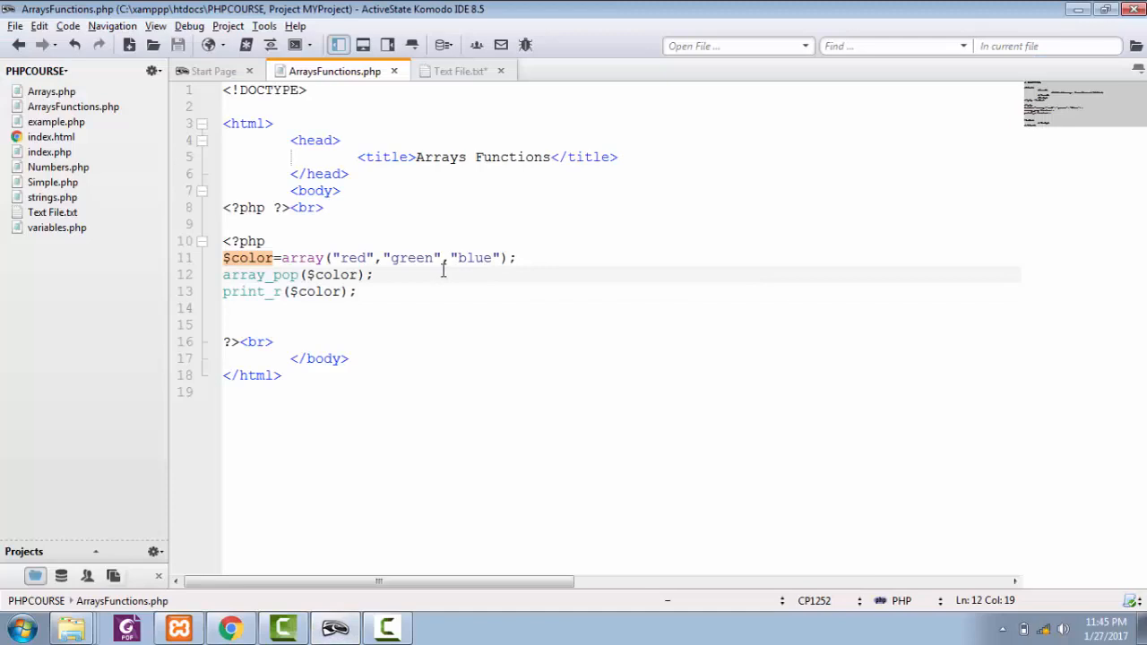
Step: Add a second array_pop($color); line and select its word 'pop' for replacement
type("a")
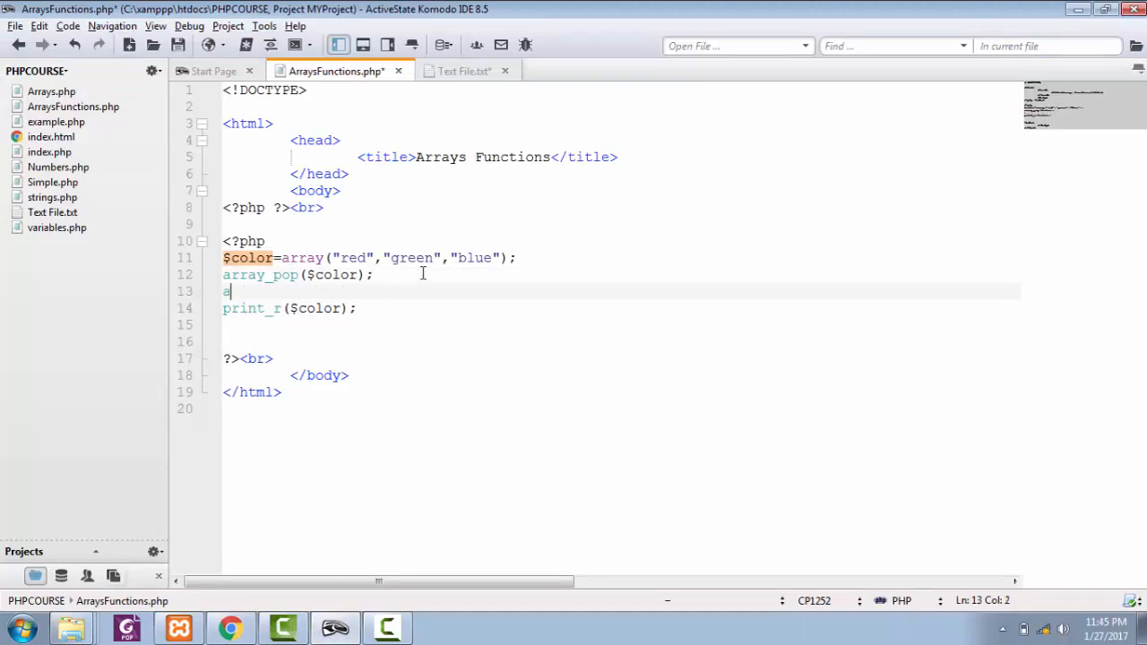
type("rray_pop($color);")
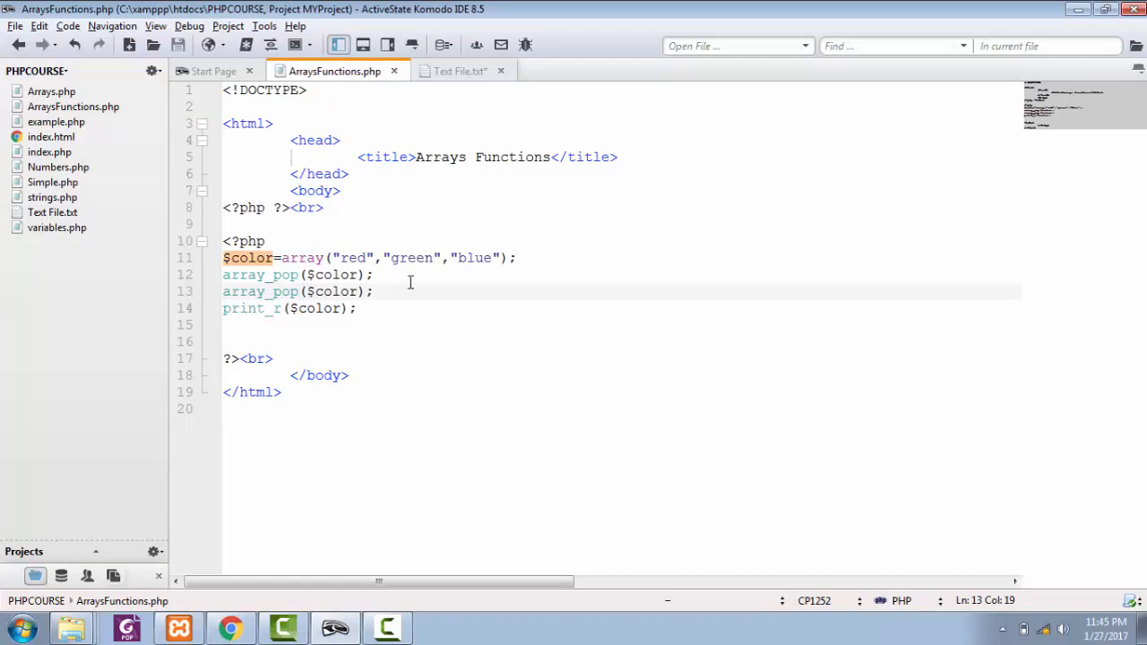
left_click(373, 290)
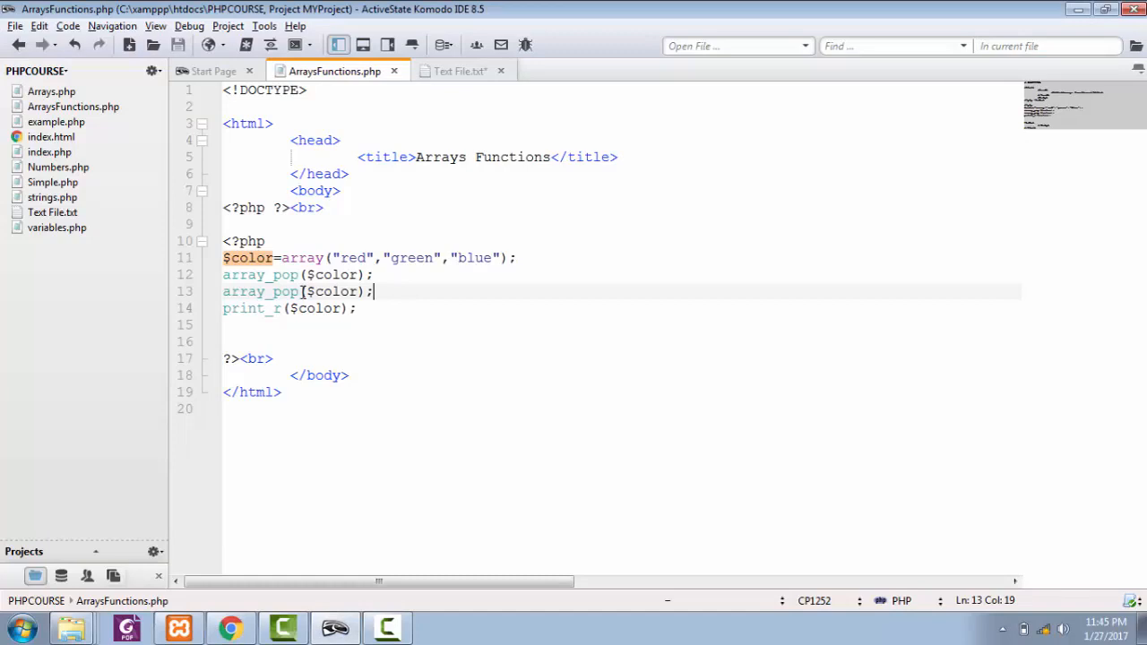
double_click(287, 291)
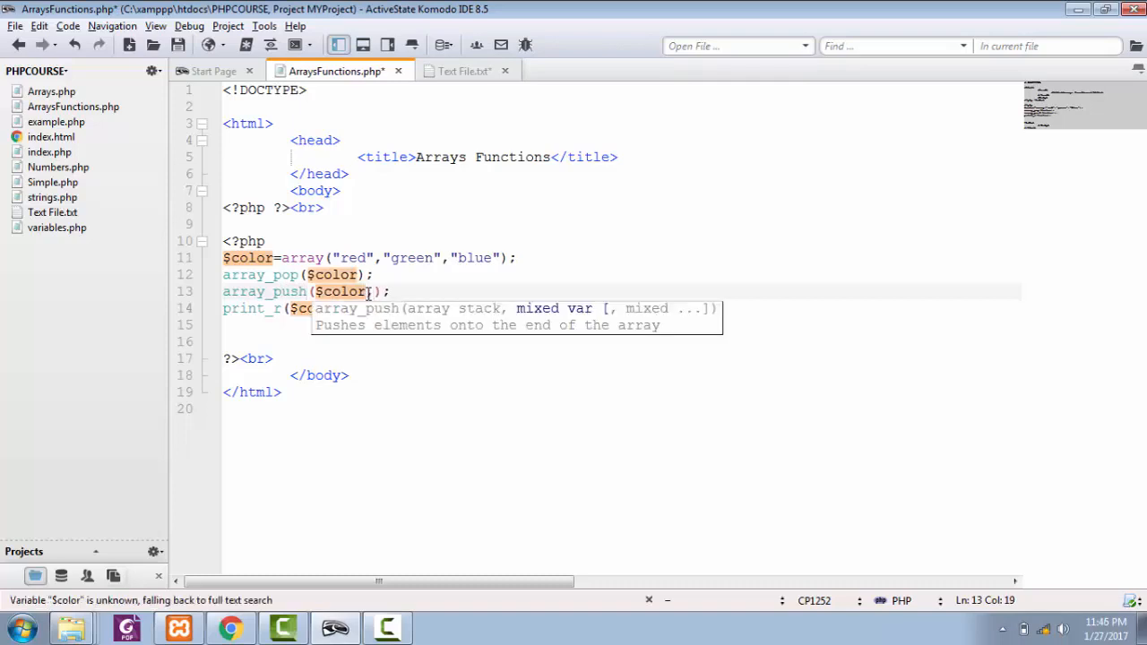
Step: Turn the line into array_push($color,"black","White","Pink") adding three colors
type("\"\"")
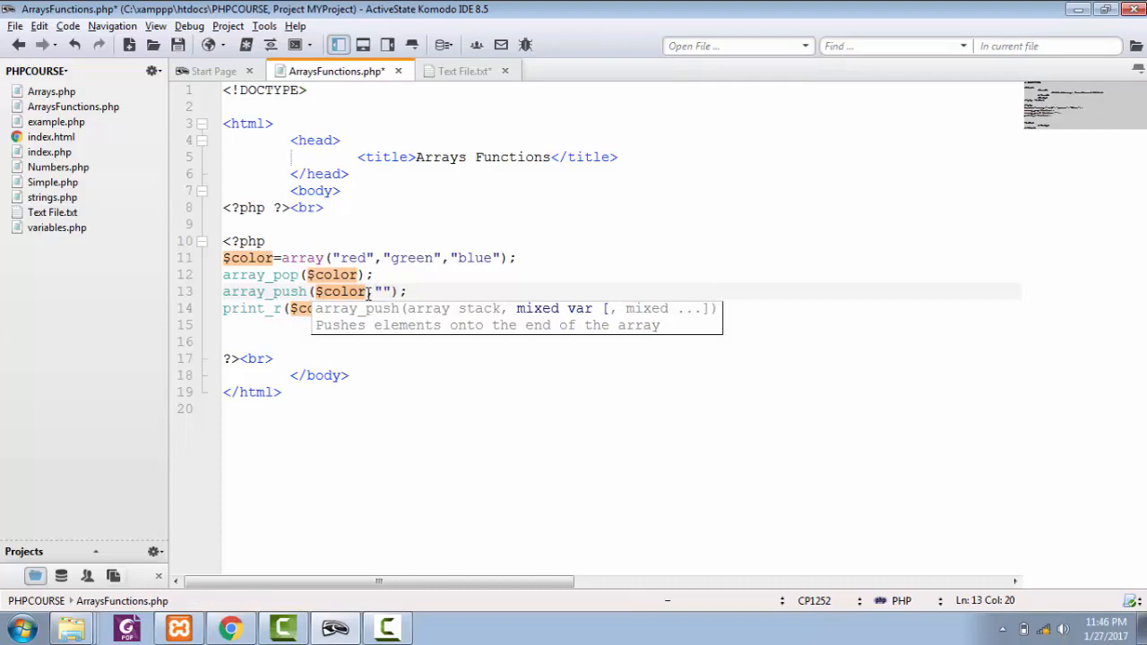
type("black")
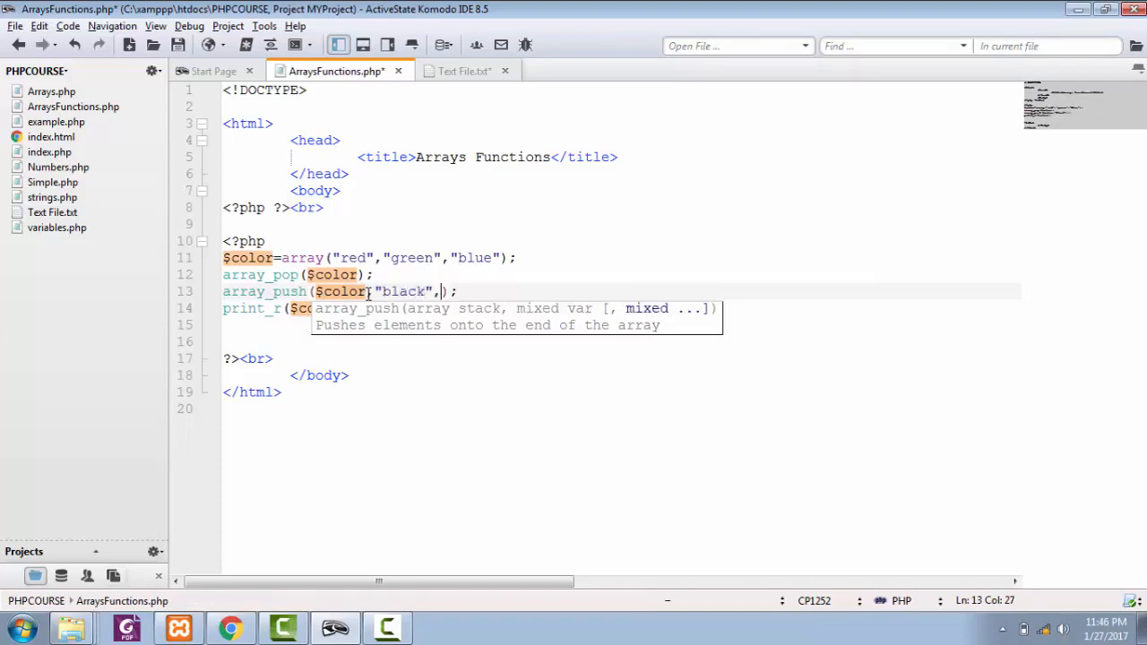
type("\"White\",")
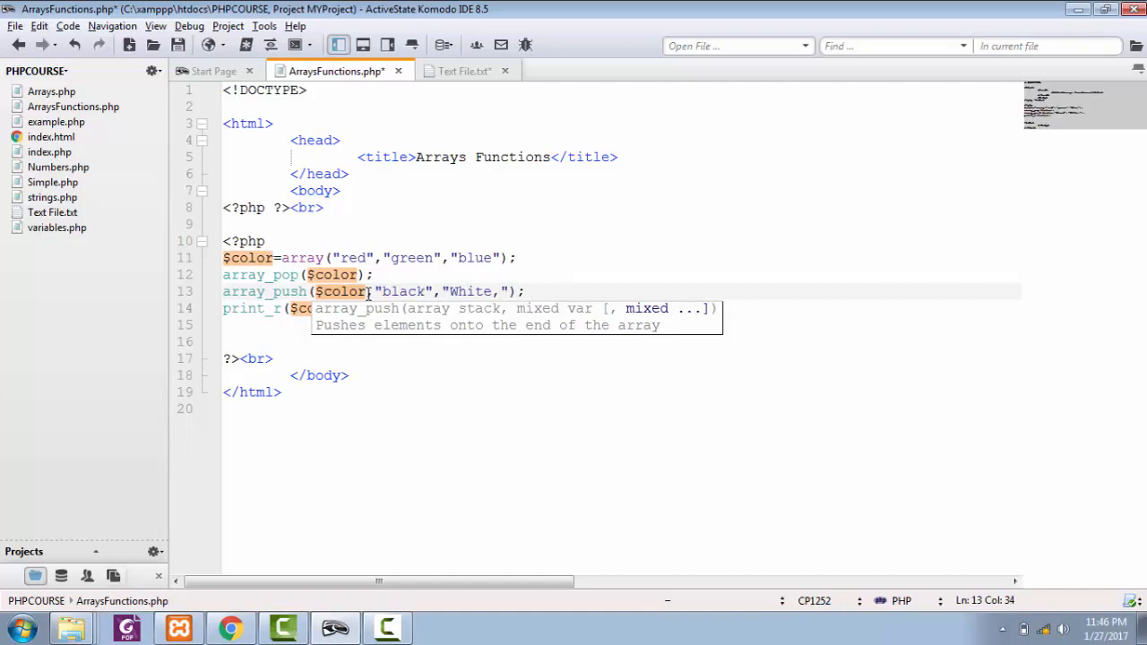
type("Pink")
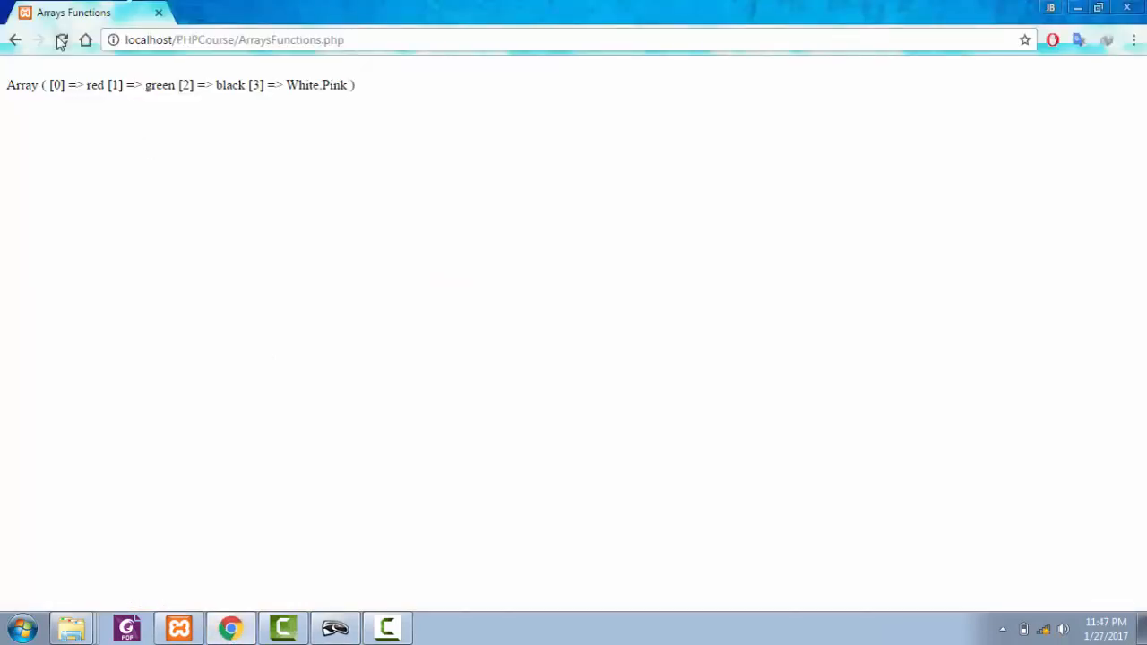
Step: Reload the Chrome page to see the print_r output with the pushed colors
left_click(61, 40)
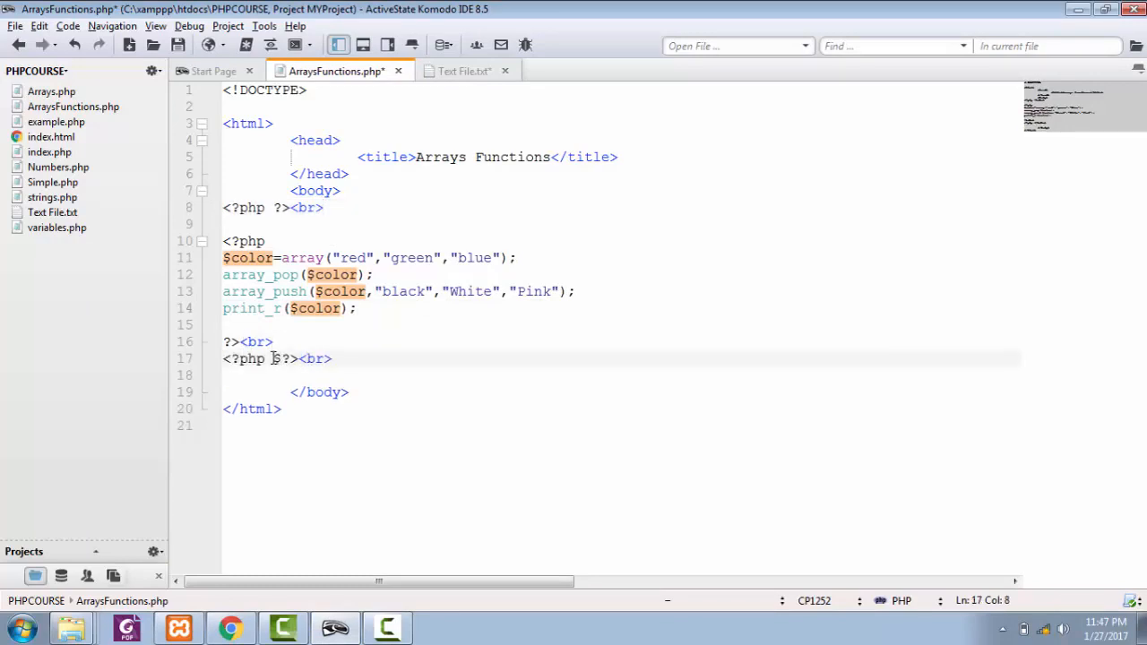
Step: Define $Numbers=array(13,5,4,6,89,100,15,12,789,10) with nine values
type("$Numbers=array")
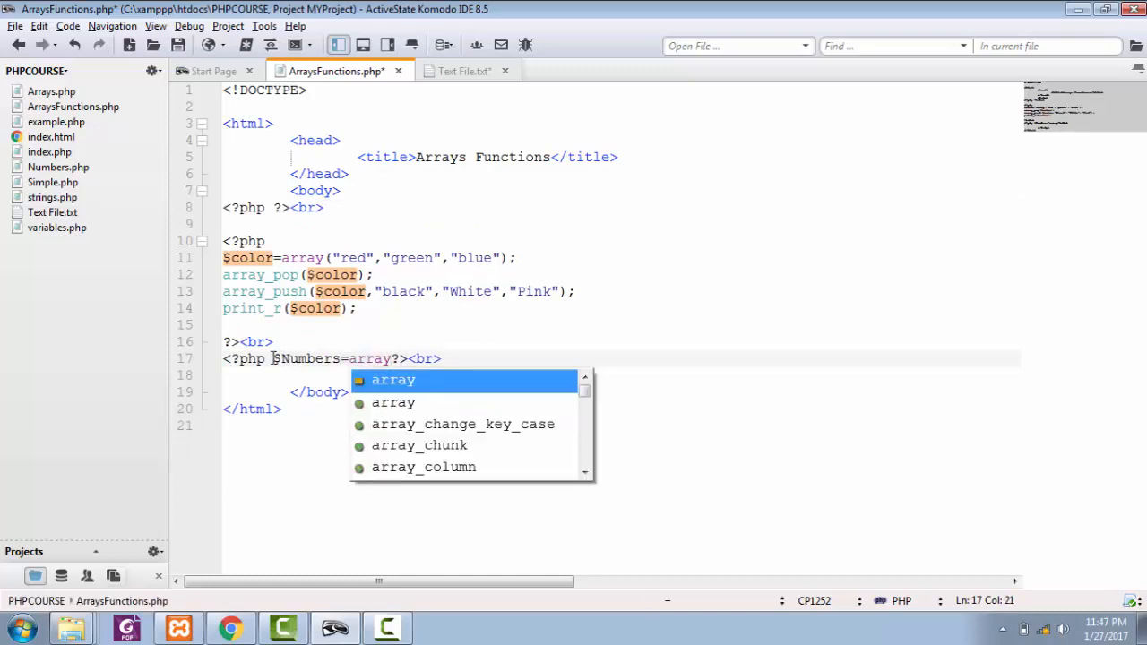
type("(13,5)")
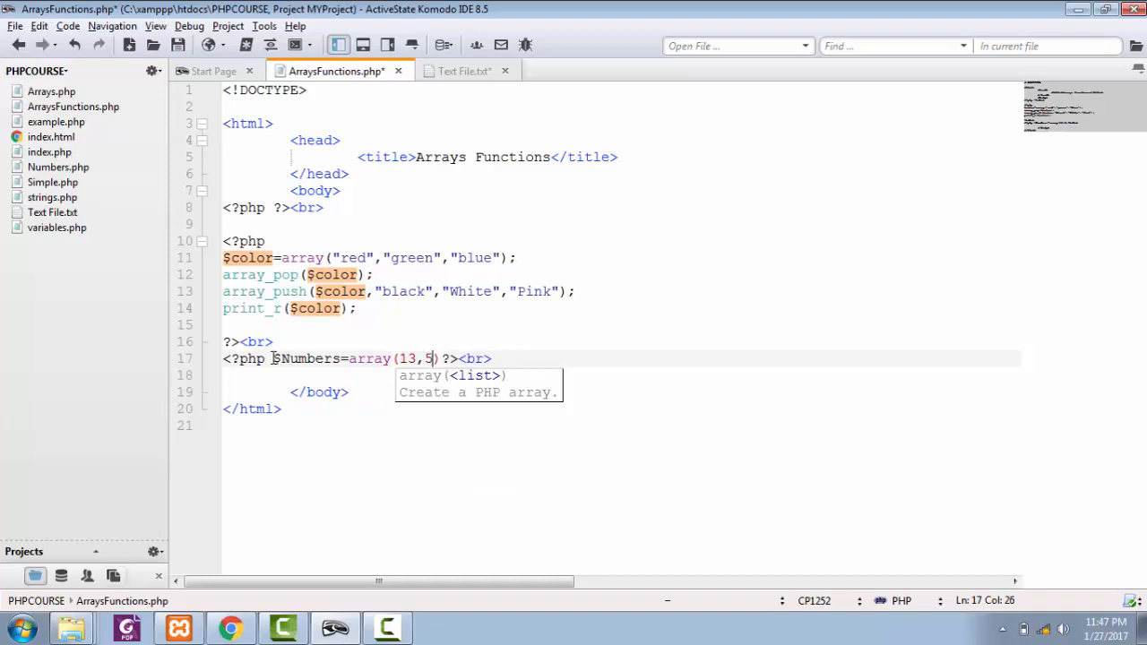
type("4,6,89,")
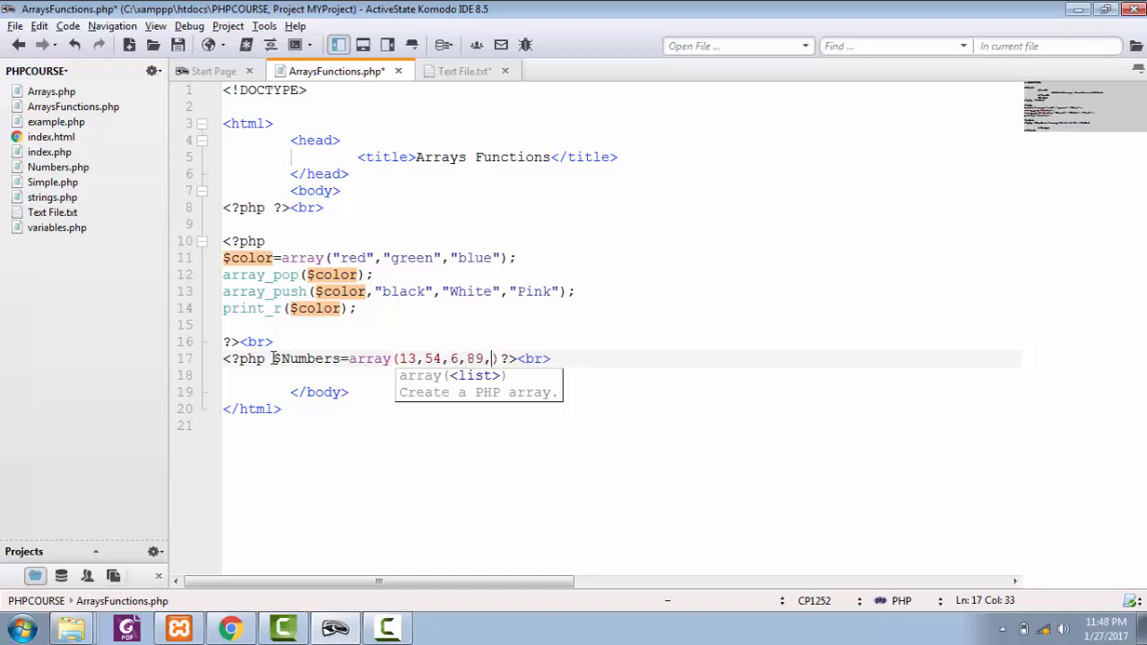
type("100,15,12,789,1000")
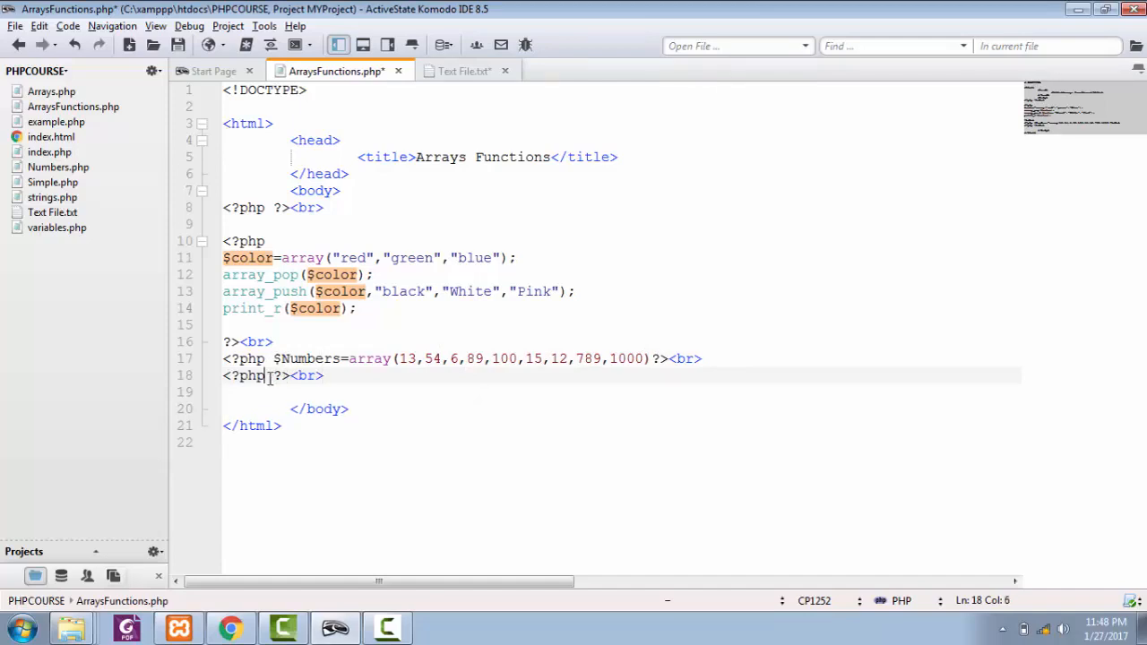
Step: Echo count($Numbers), check the page shows 9, and return to Komodo
type("echo count(")
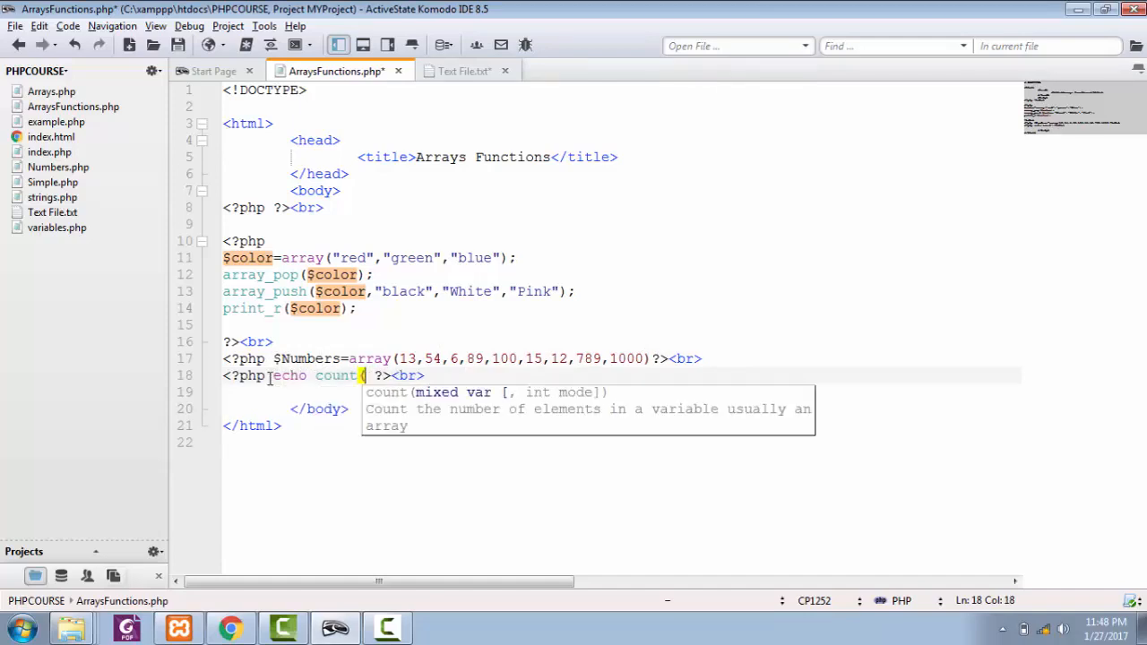
type("($Num")
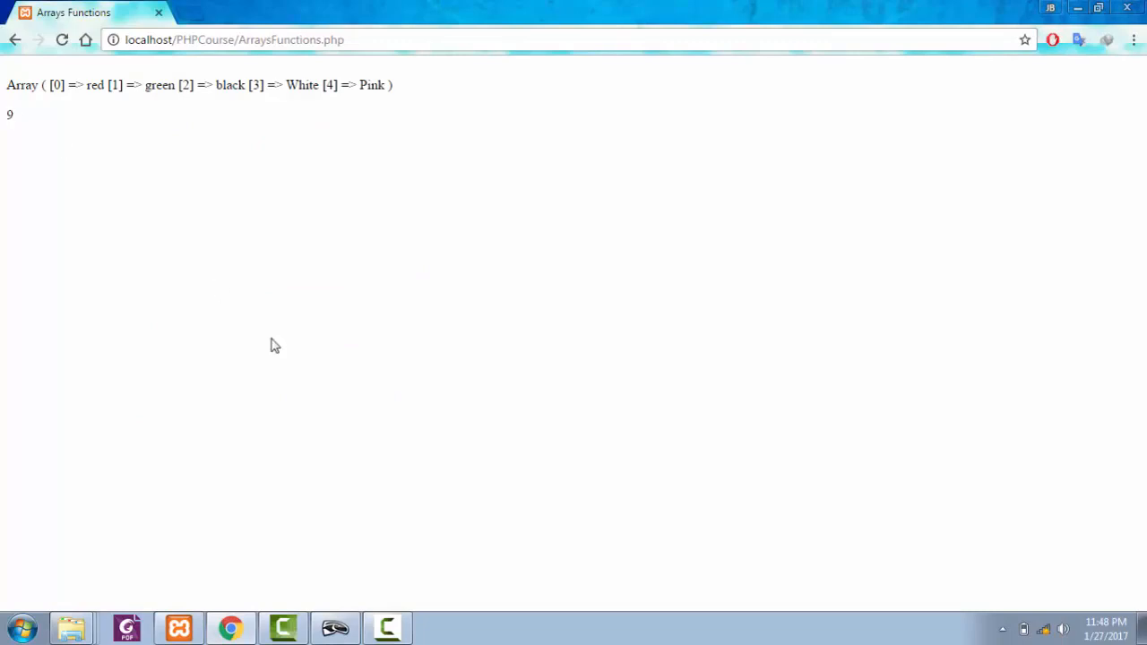
left_click(387, 628)
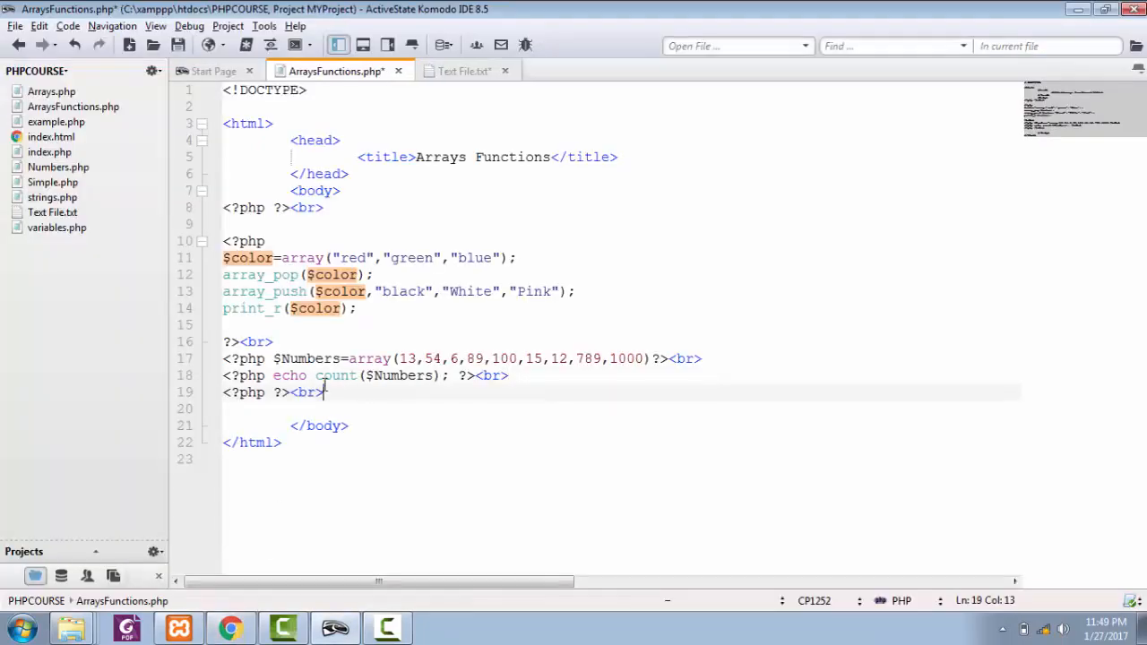
Step: Add labelled Max: echo max($Numbers) and Min: echo min($Numbers) lines and verify in Chrome
type("echo max($Numbers);")
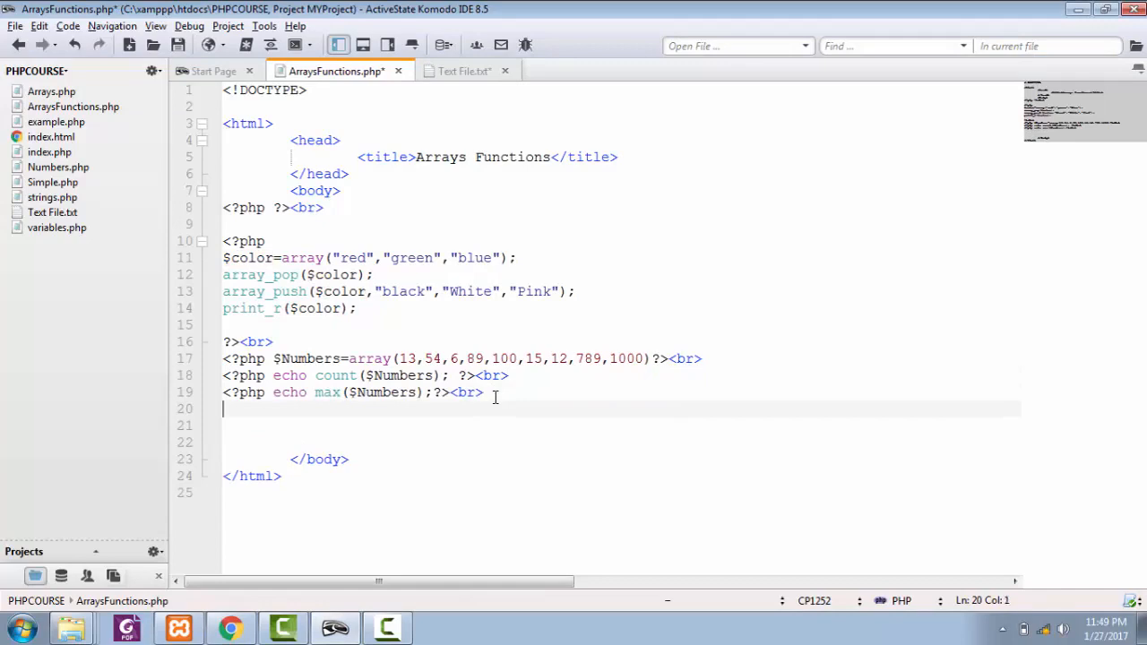
type("<?php echo min($Numbers);?><br>")
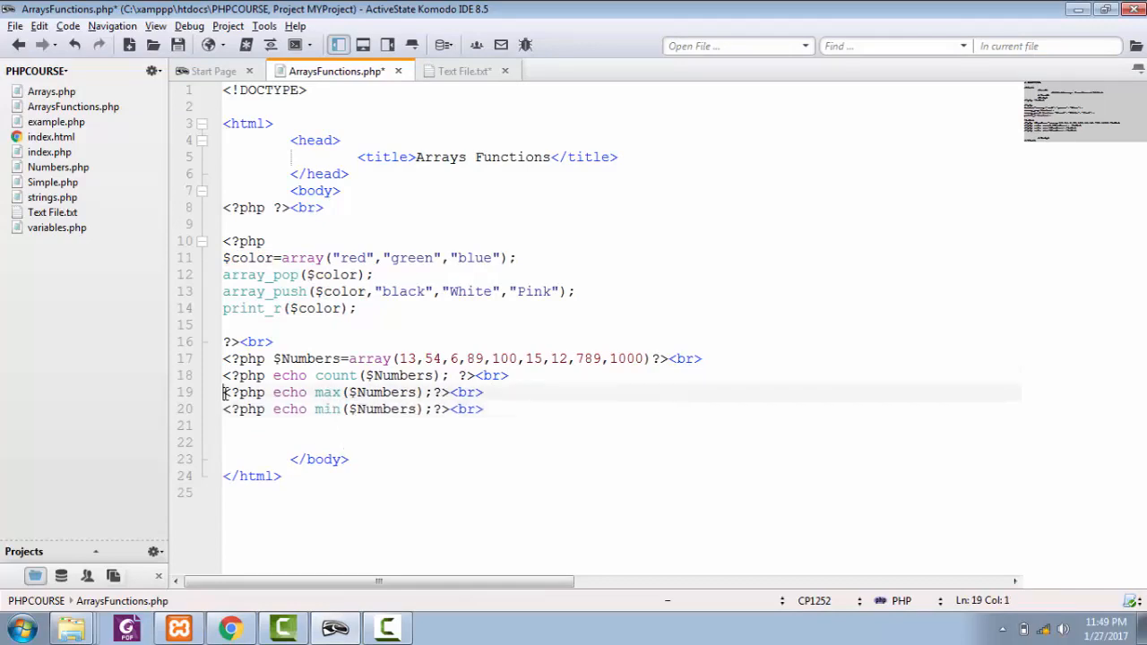
type("Max:")
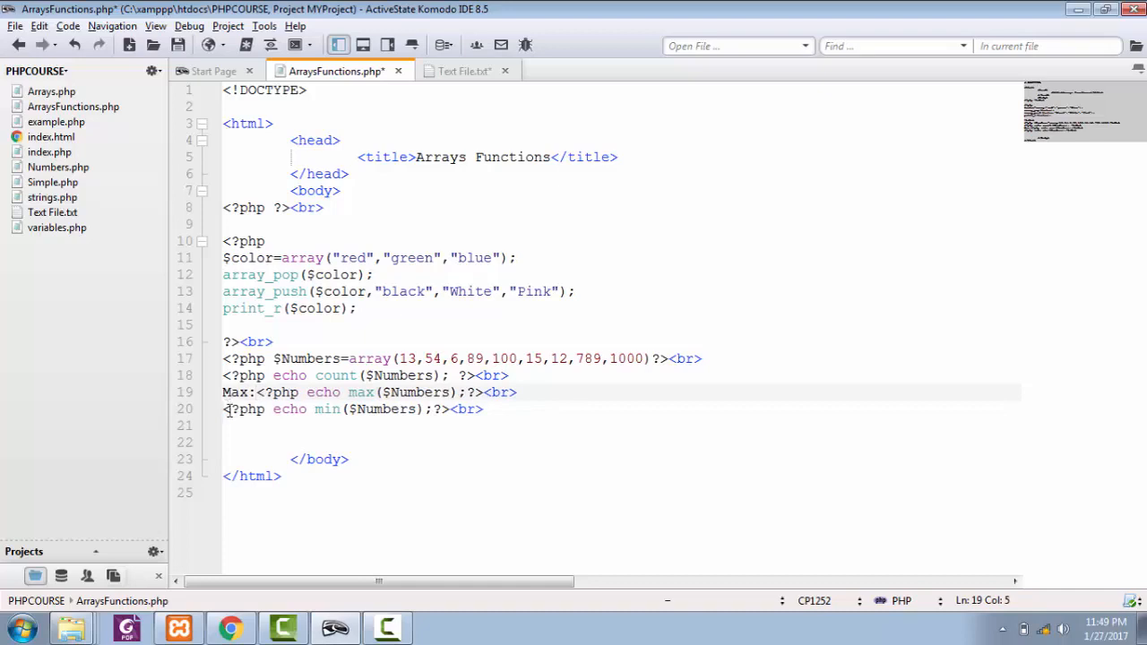
type("Min:")
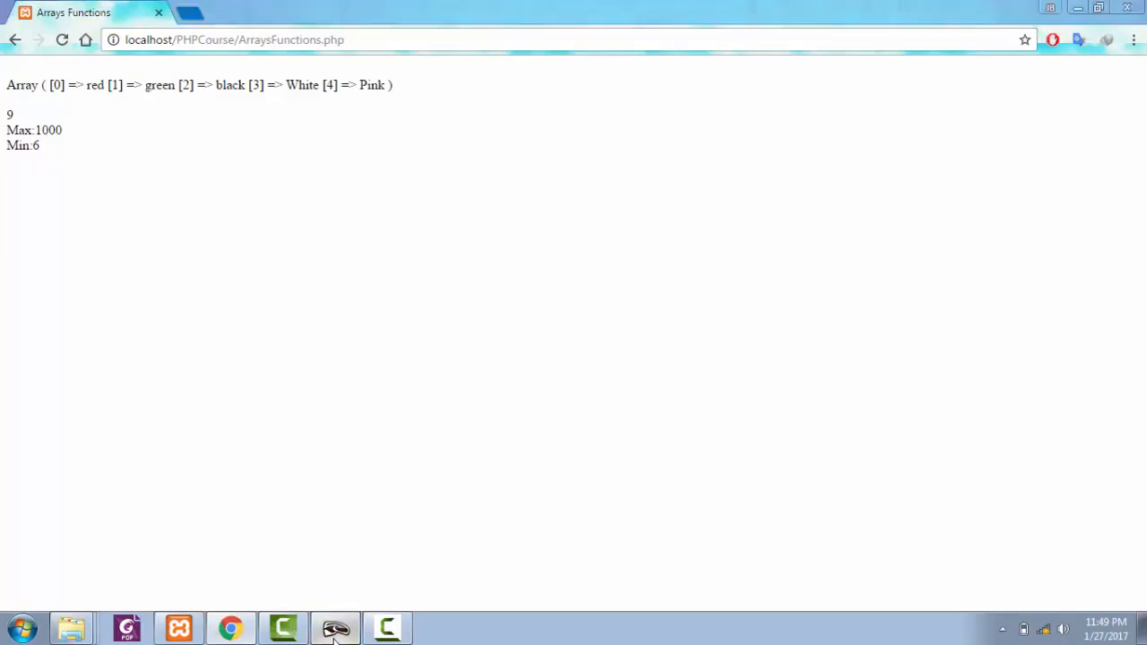
left_click(337, 627)
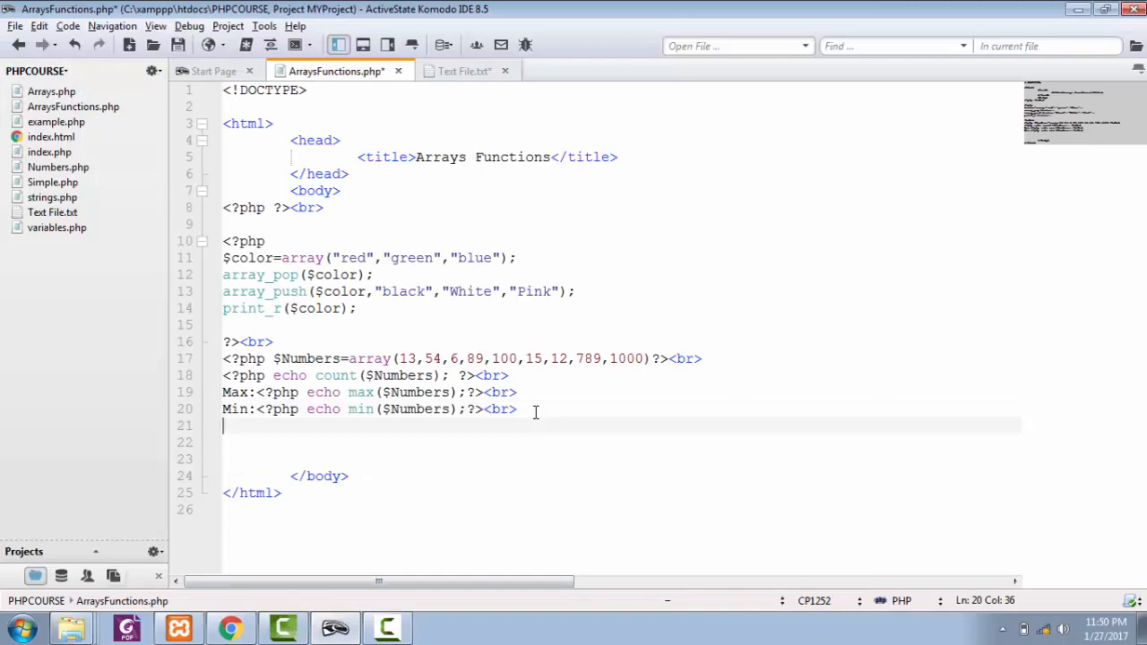
Step: Add a 'Yes /No:' line echoing in_array(89,$Numbers), copying 89 from the array
type("<?php echo max($Numbers);?><br>")
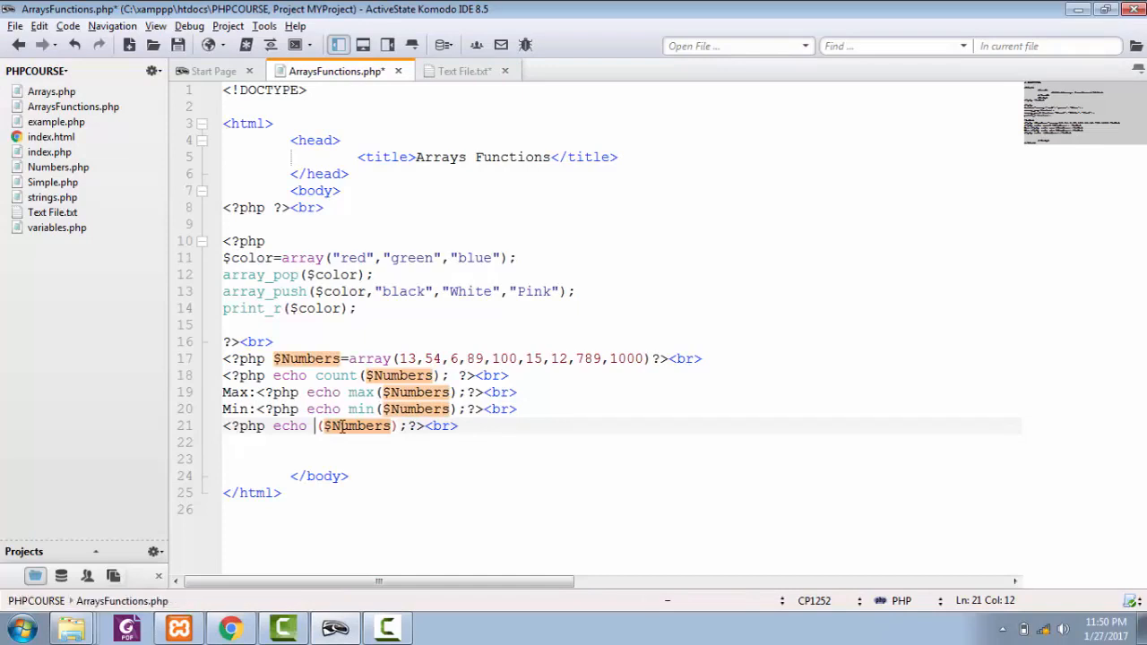
type("in")
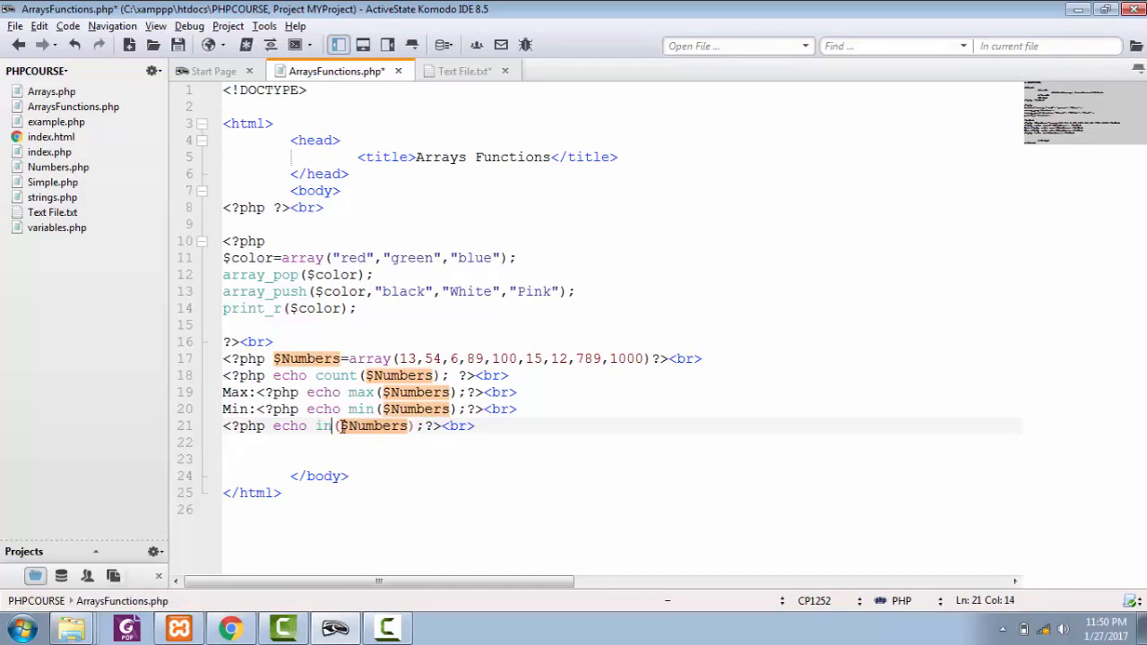
type("_array")
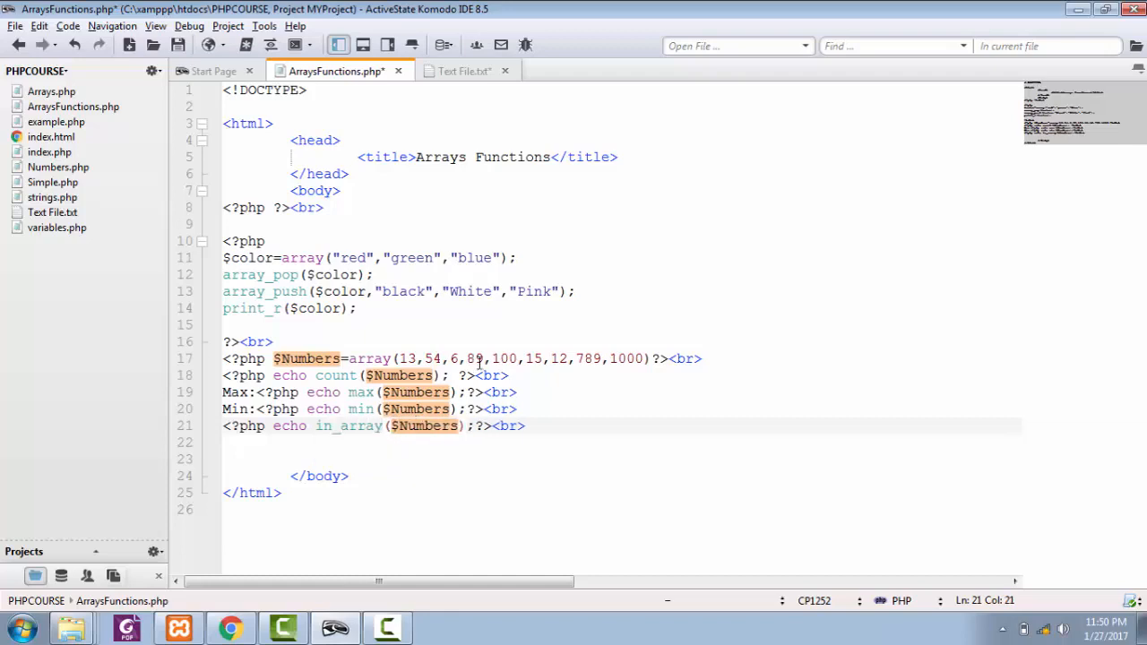
double_click(475, 358)
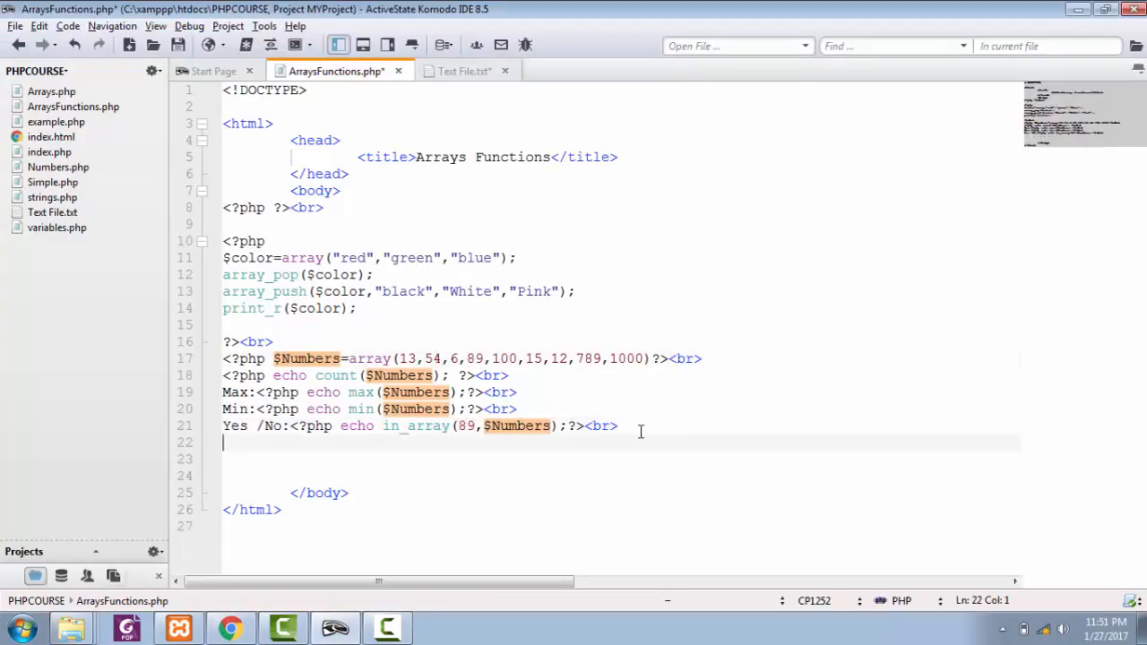
Step: Add echo sort and rsort of $Numbers with print_r after each, then an Implode: label
type("<?php echo max($Numbers);?><br>")
left_click(620, 459)
type("<?php pr;?><br>")
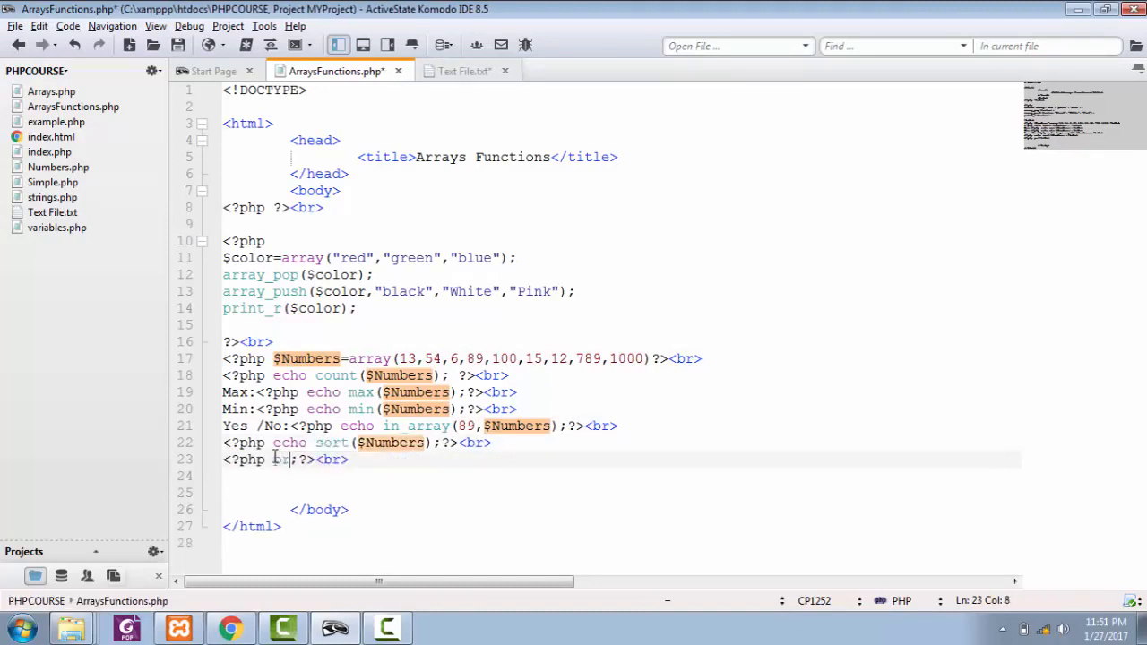
type("print_r($Numbers")
type("Implode:")
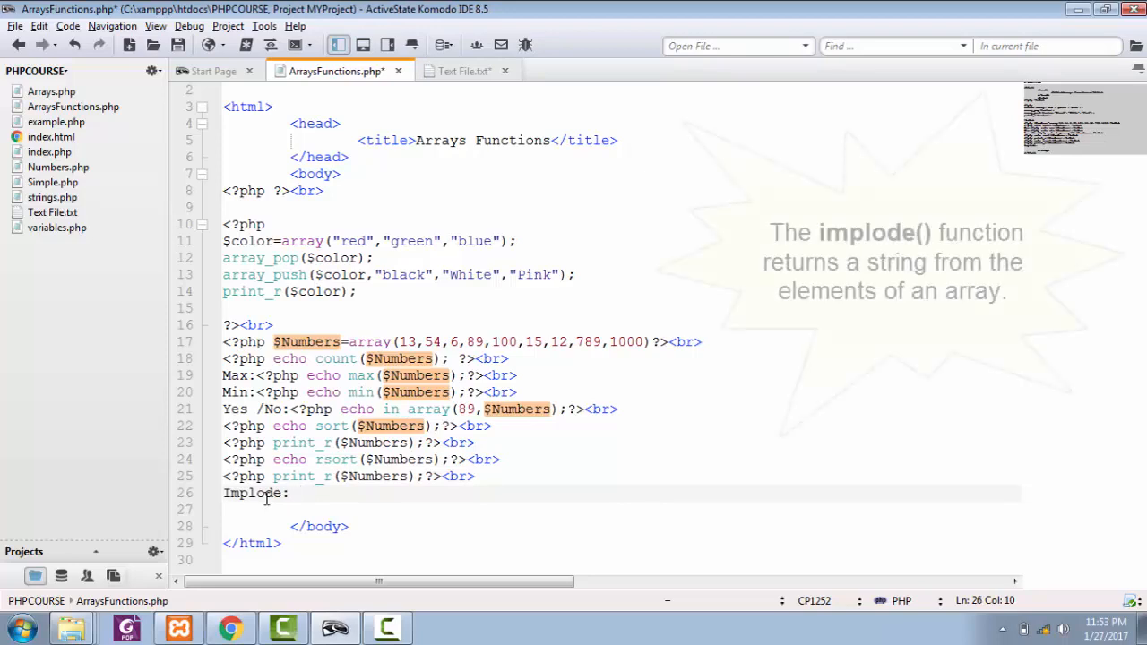
Step: Define $Quote=array("Never","Give","UP","in","life"); and begin another PHP block
type("\" \"")
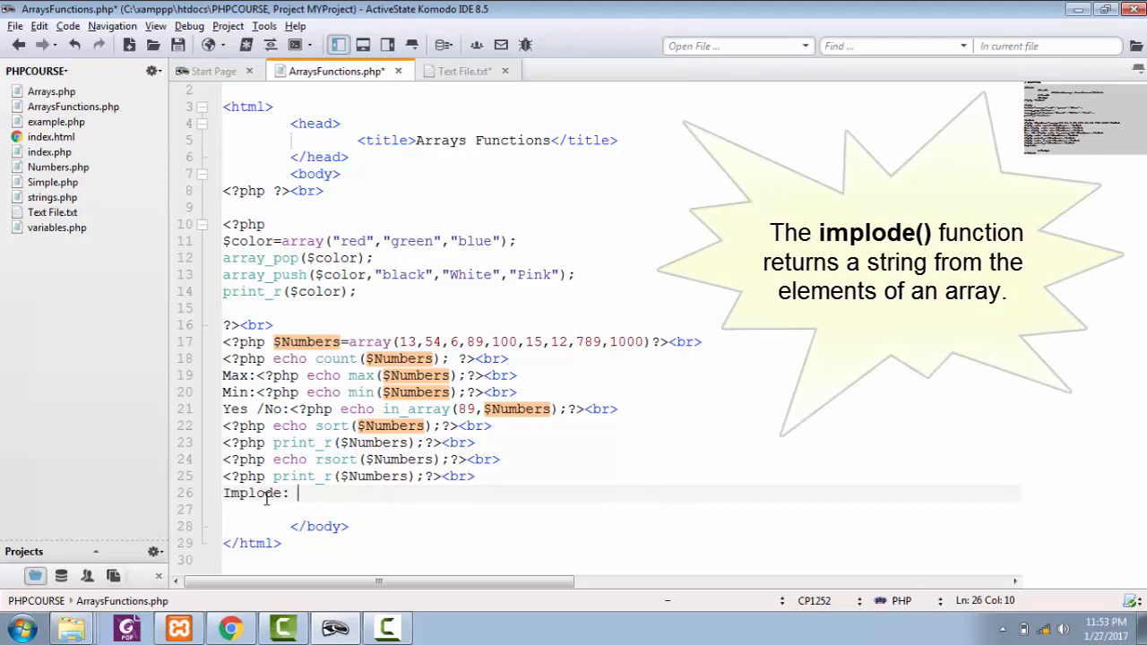
type("$C")
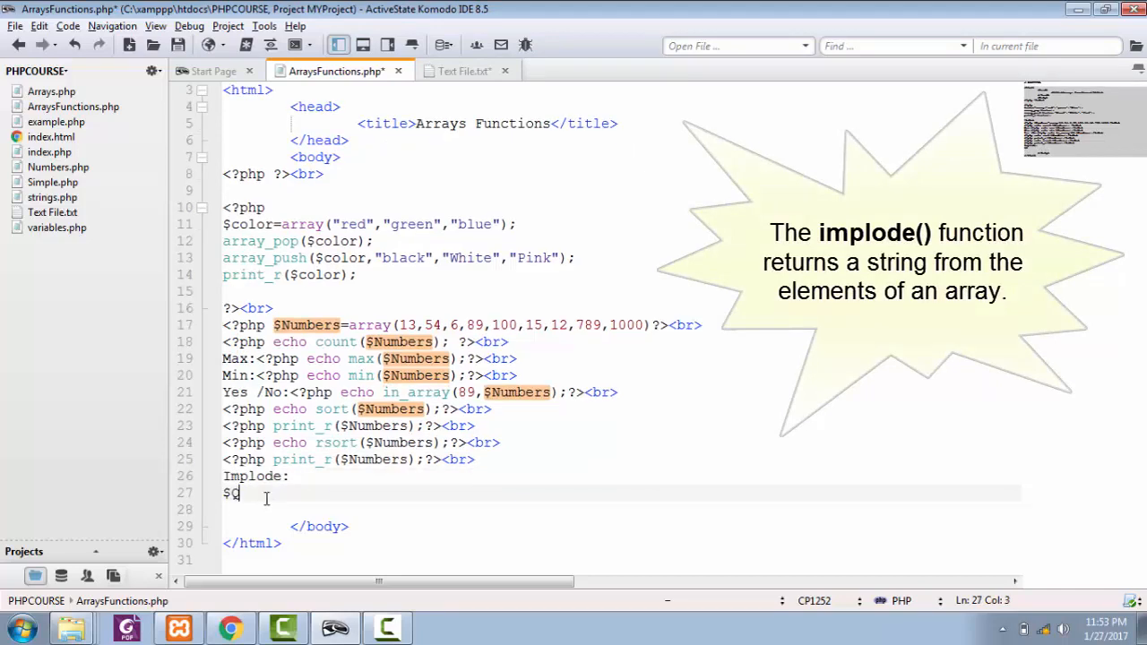
type("Quote=array()")
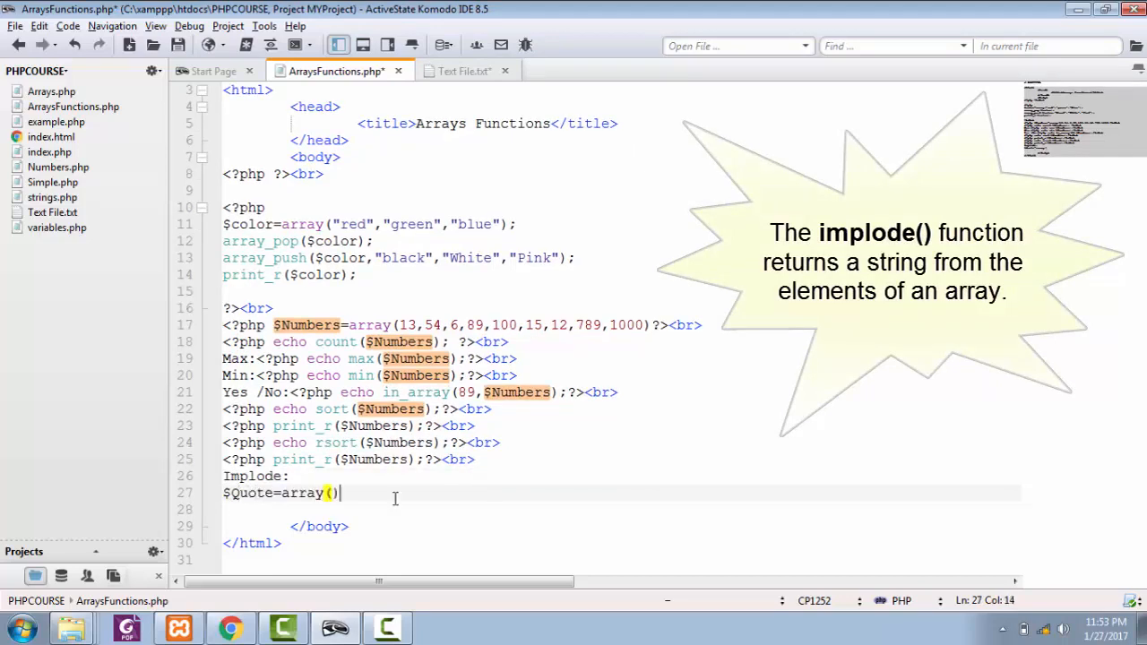
type("\"Never\"")
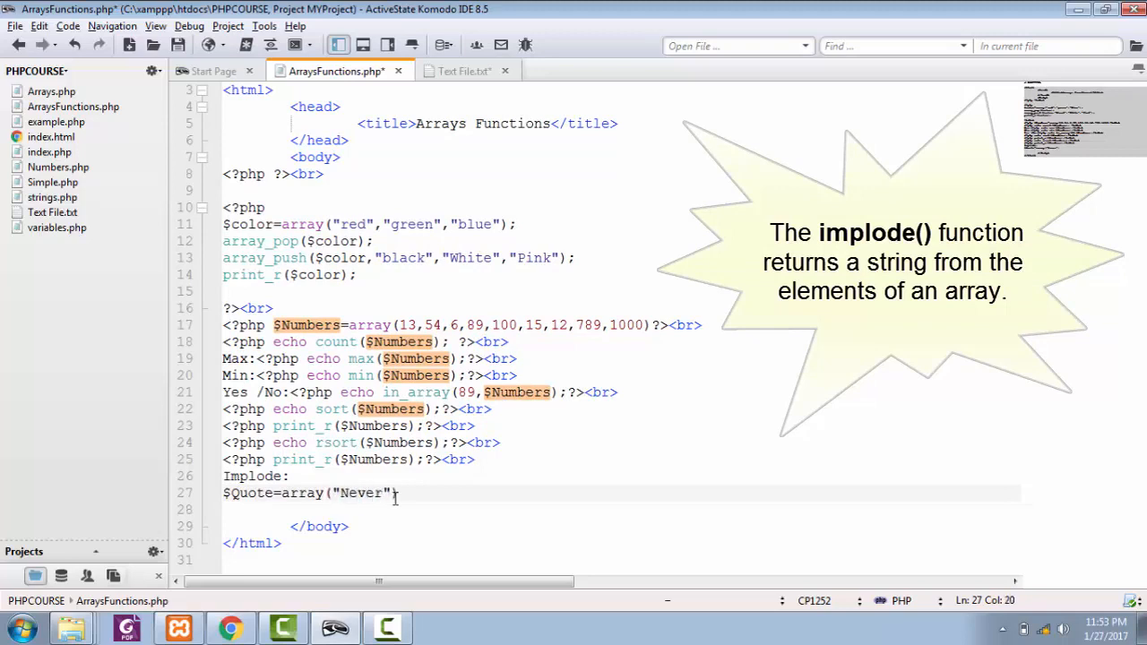
type(",\"Give\"")
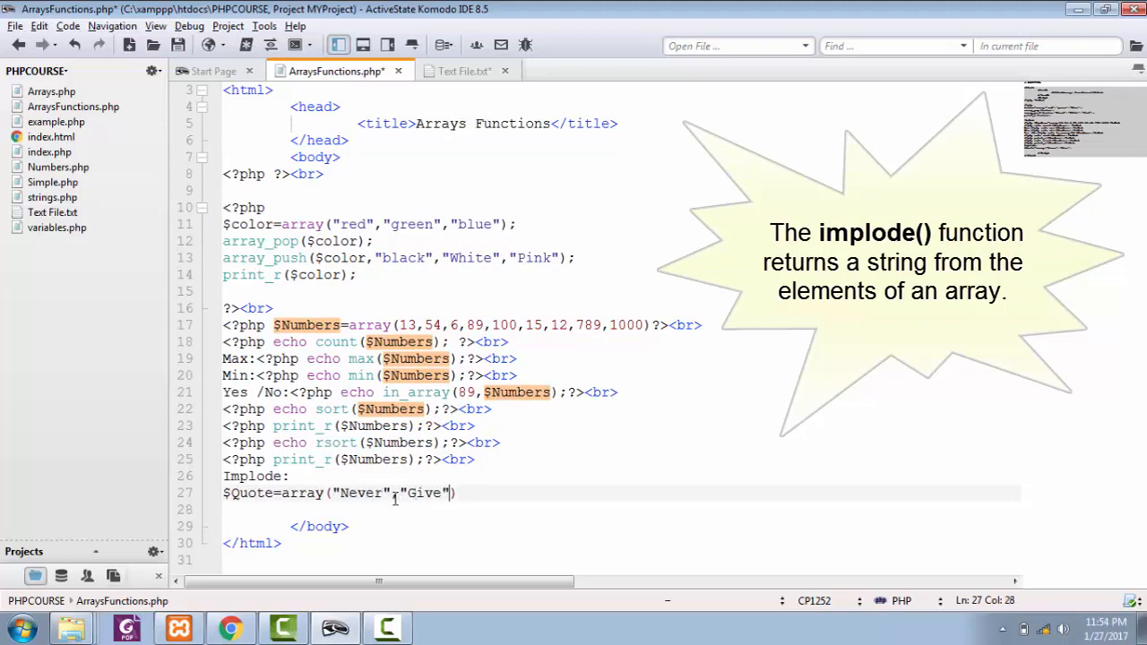
type(",\"UP\"\"")
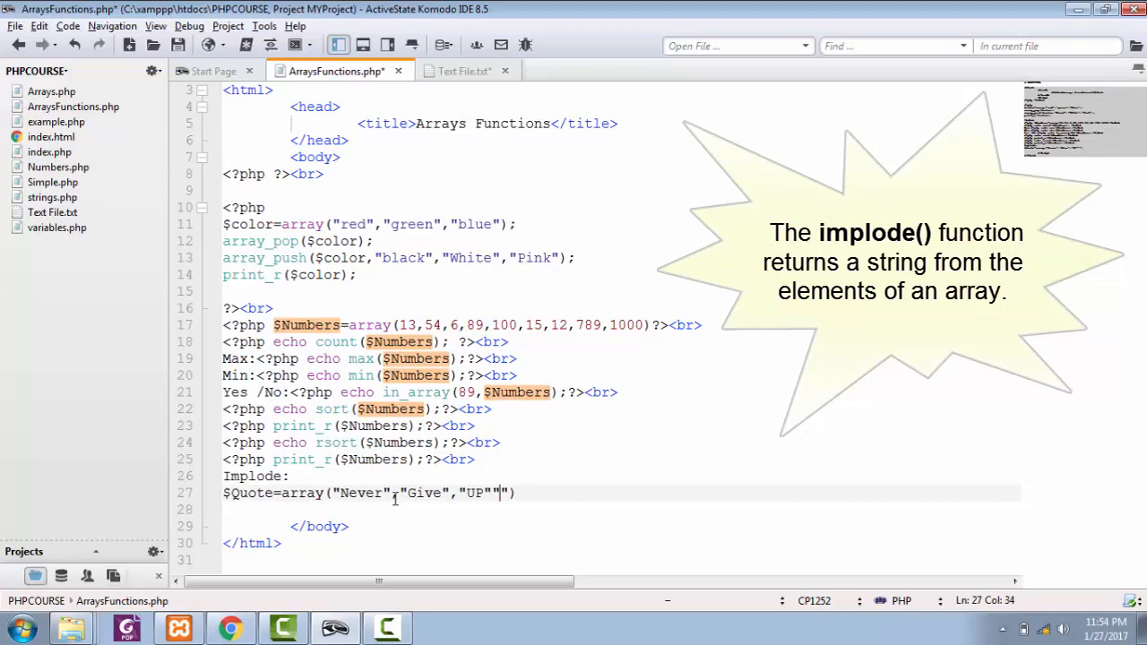
type(",\"in\",\"life\");")
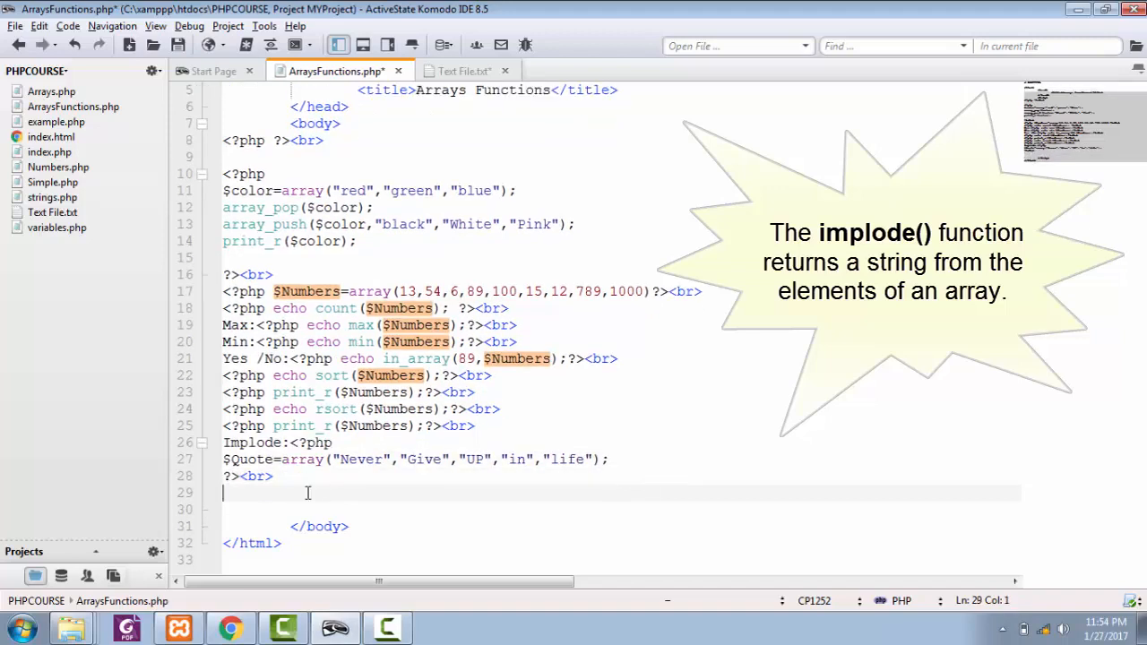
type("<?php ?><br>")
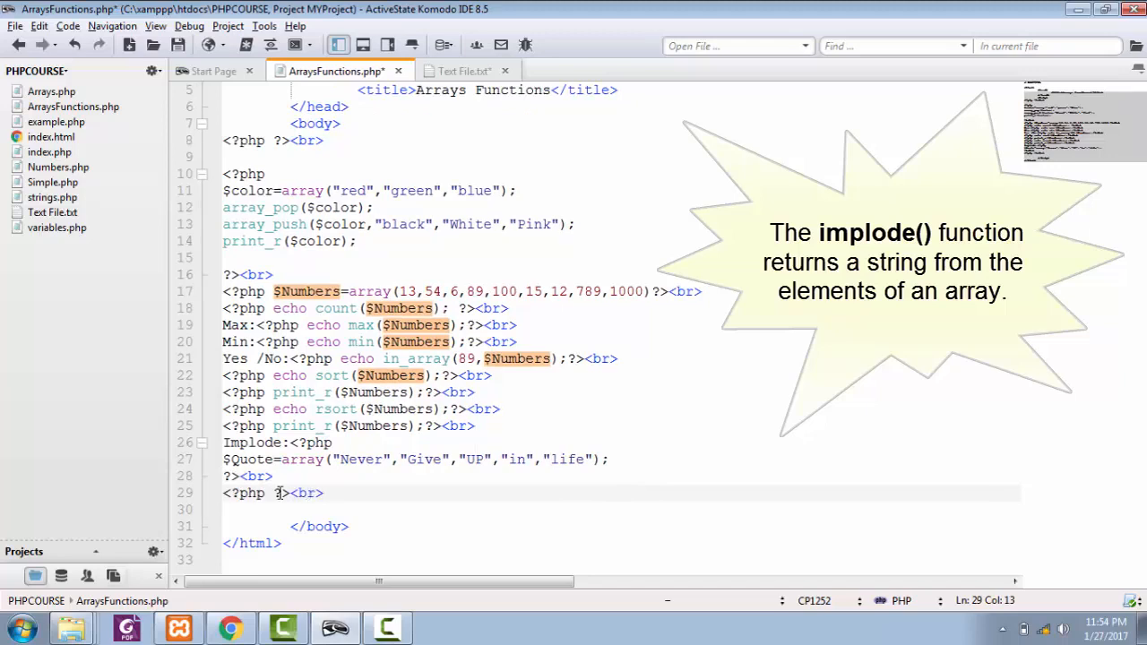
Step: Echo implode(" ",$Quote) so the page joins the words into 'Never Give UP in life'
type("echo implode(\" \",)")
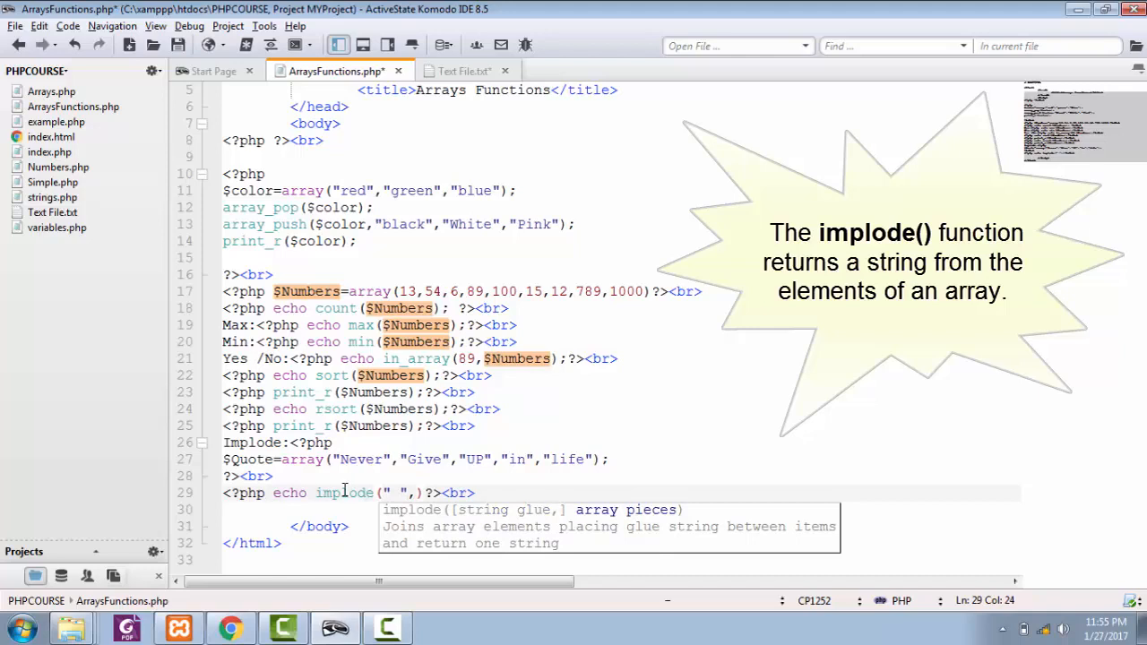
type("$")
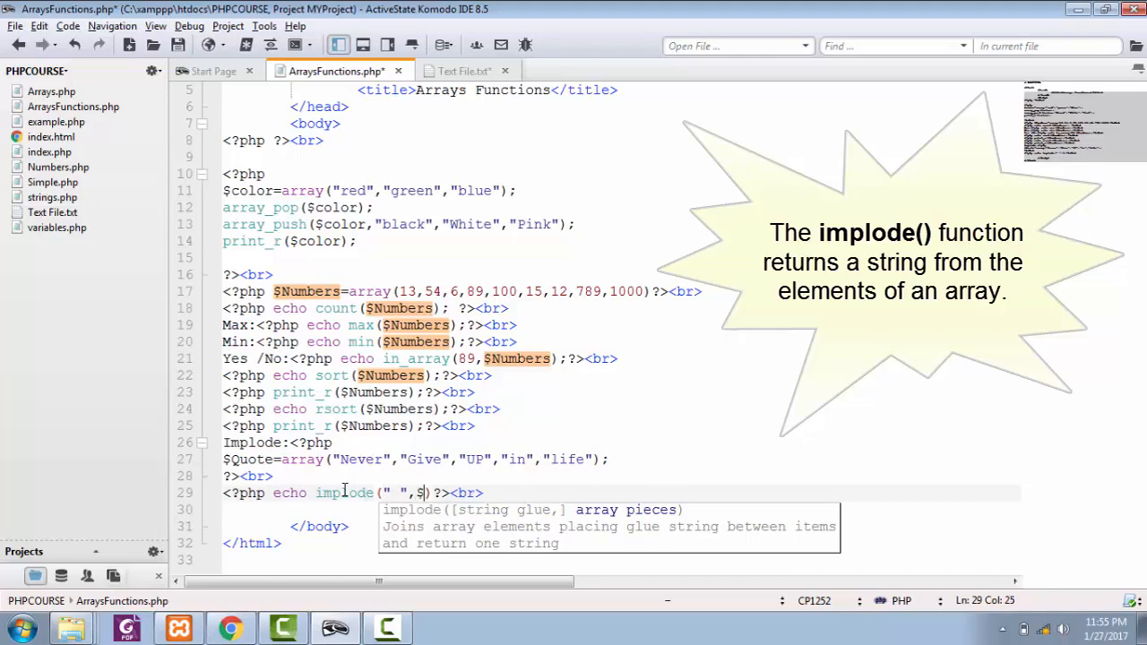
type("Quote)")
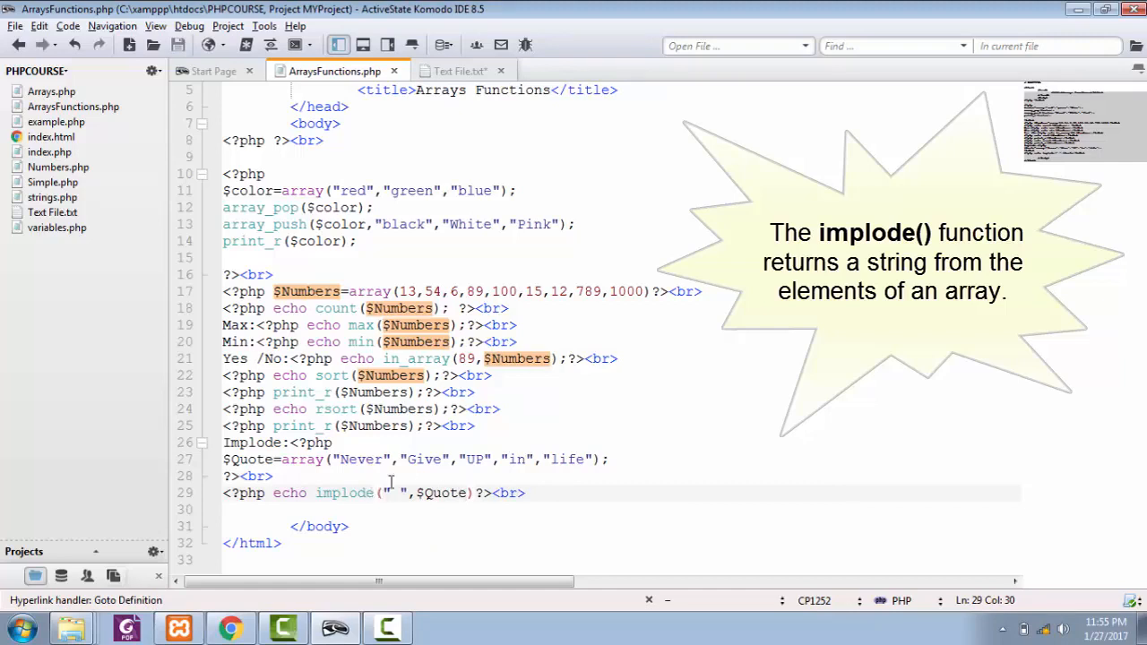
left_click_drag(344, 459, 494, 459)
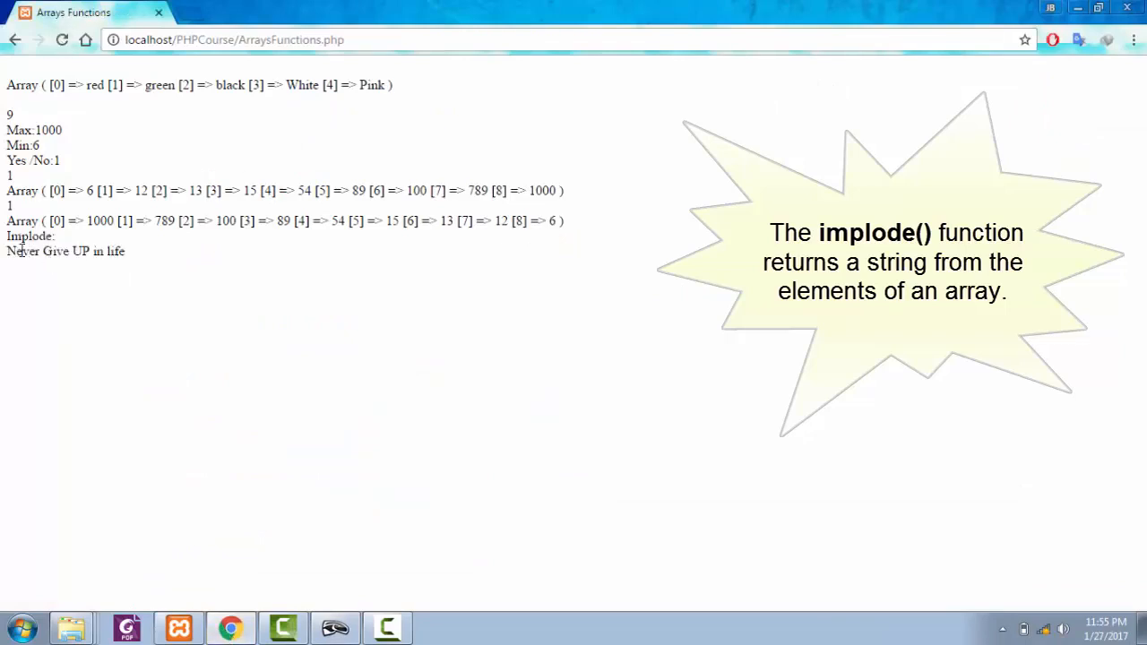
Step: Highlight the Implode output 'Never Give UP in life' in Chrome and return to Komodo
double_click(115, 251)
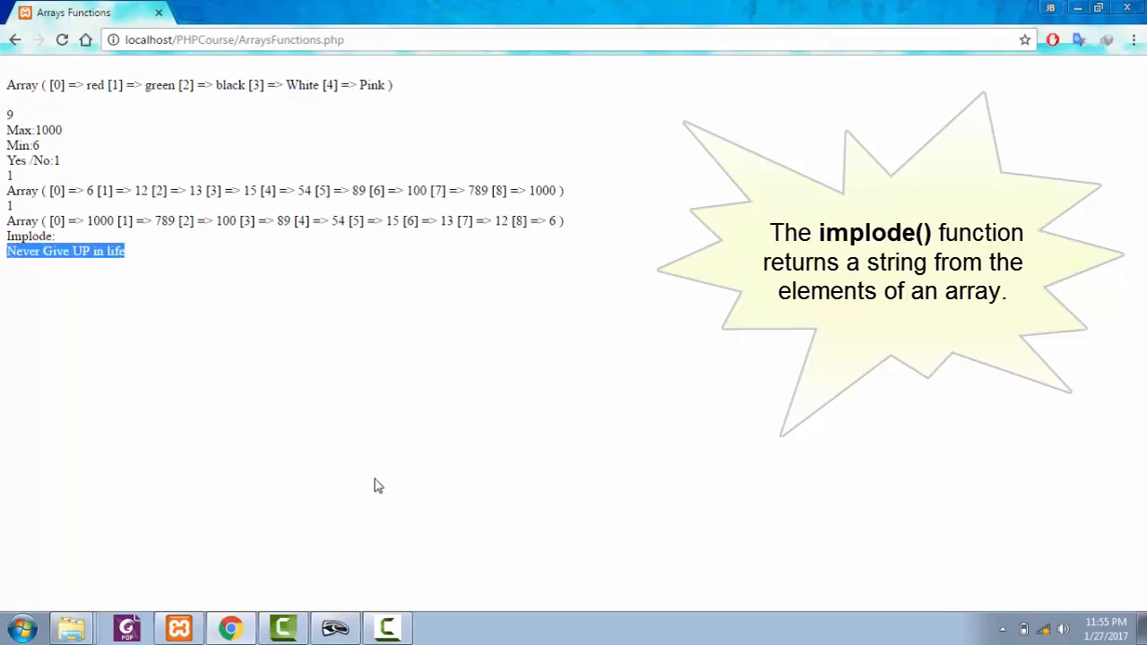
left_click(387, 627)
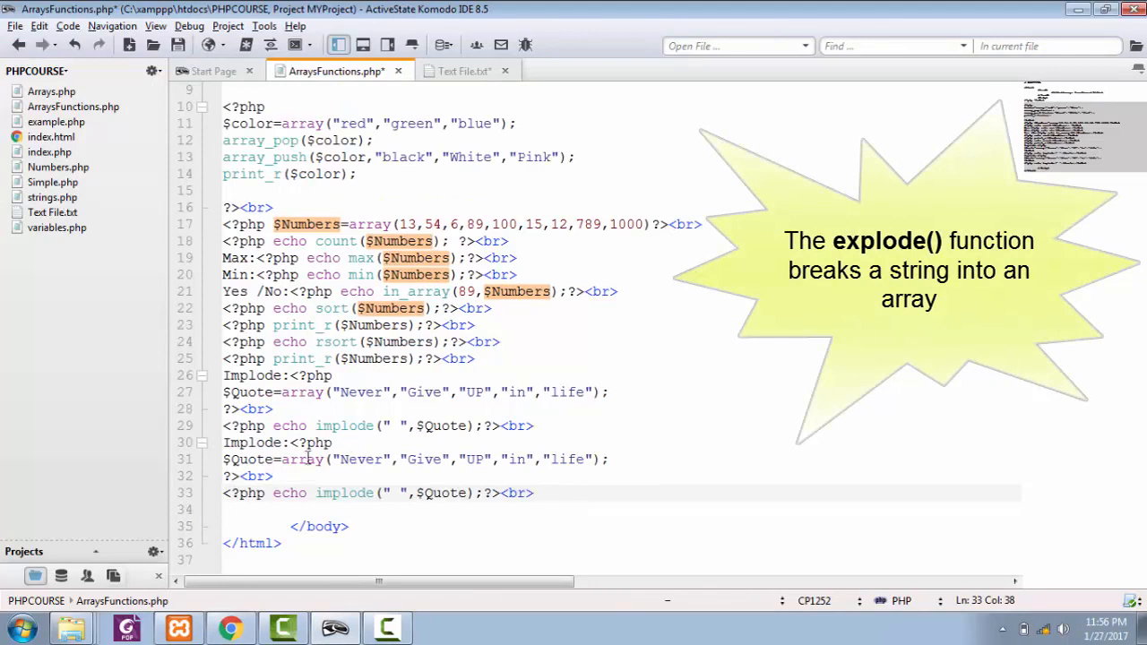
Step: Rename the copied block's label to Explode and change line 33's implode call to explode
double_click(254, 441)
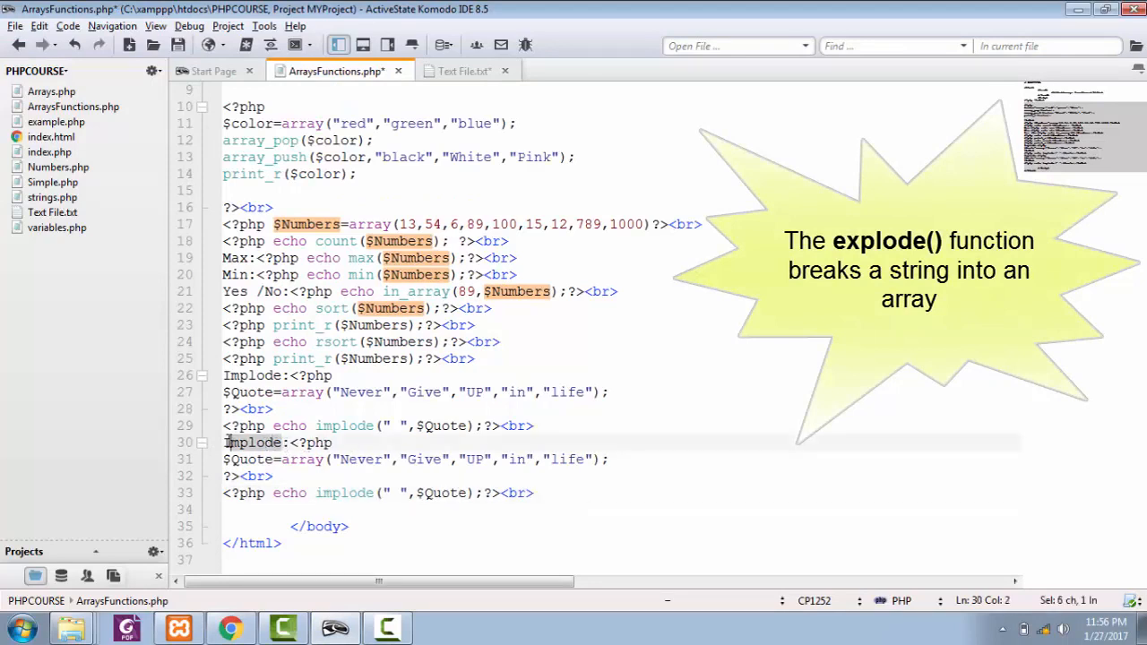
type("Explode")
left_click(416, 459)
type(" UP in ")
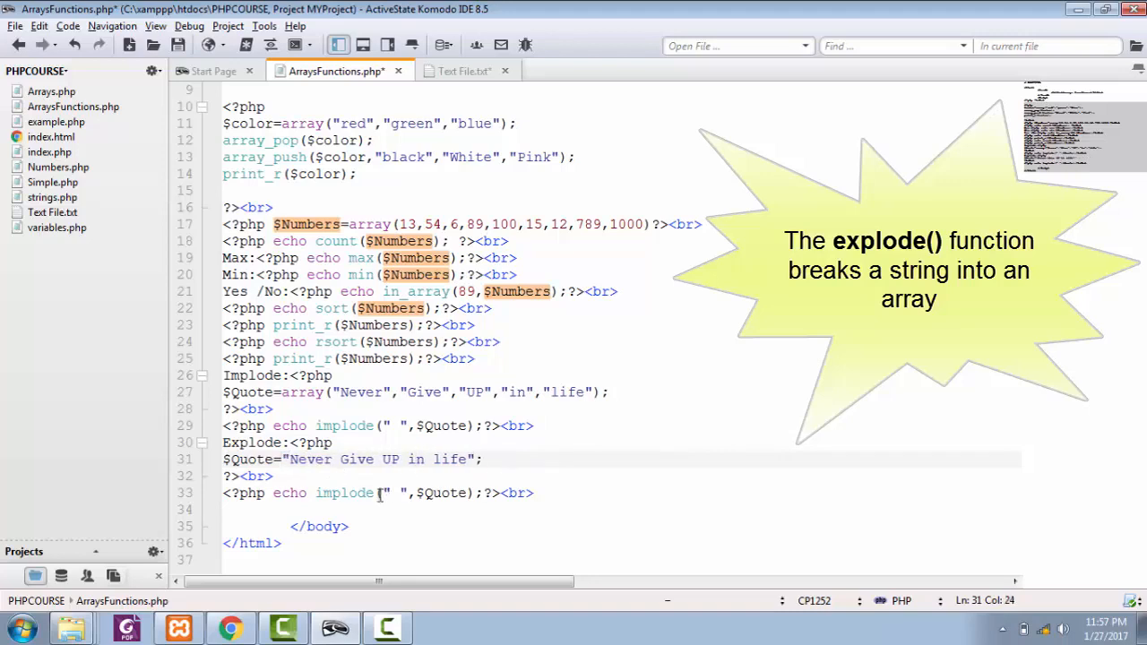
double_click(344, 492)
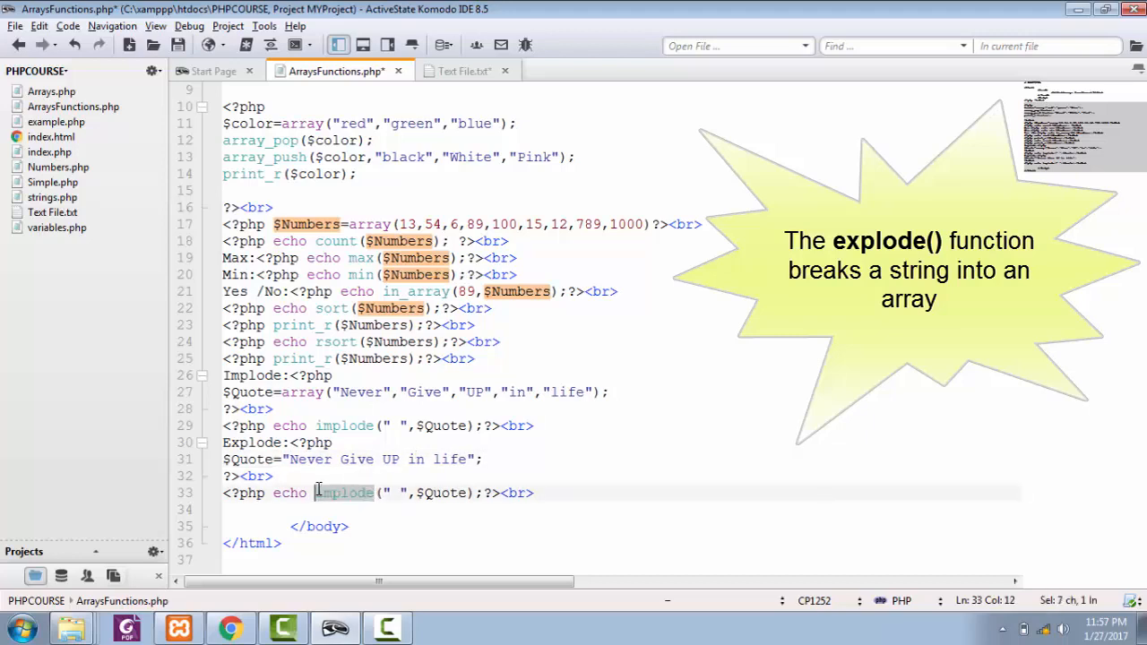
type("explode")
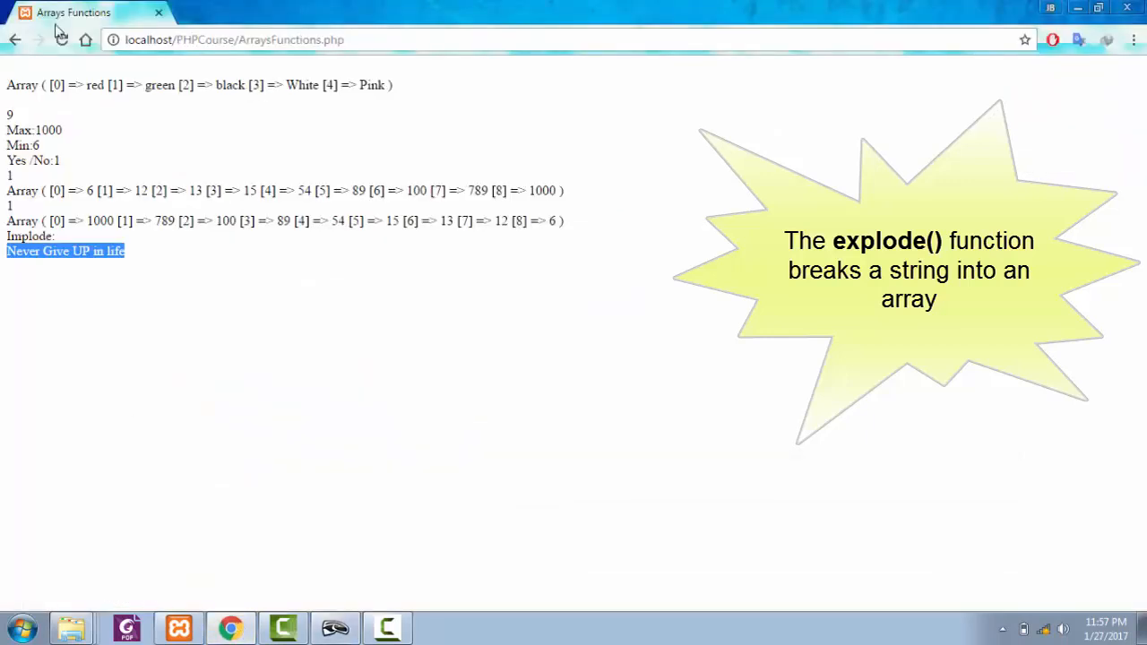
Step: Reload Chrome to see the Array to string conversion notice for line 33, then return to Komodo
left_click(61, 40)
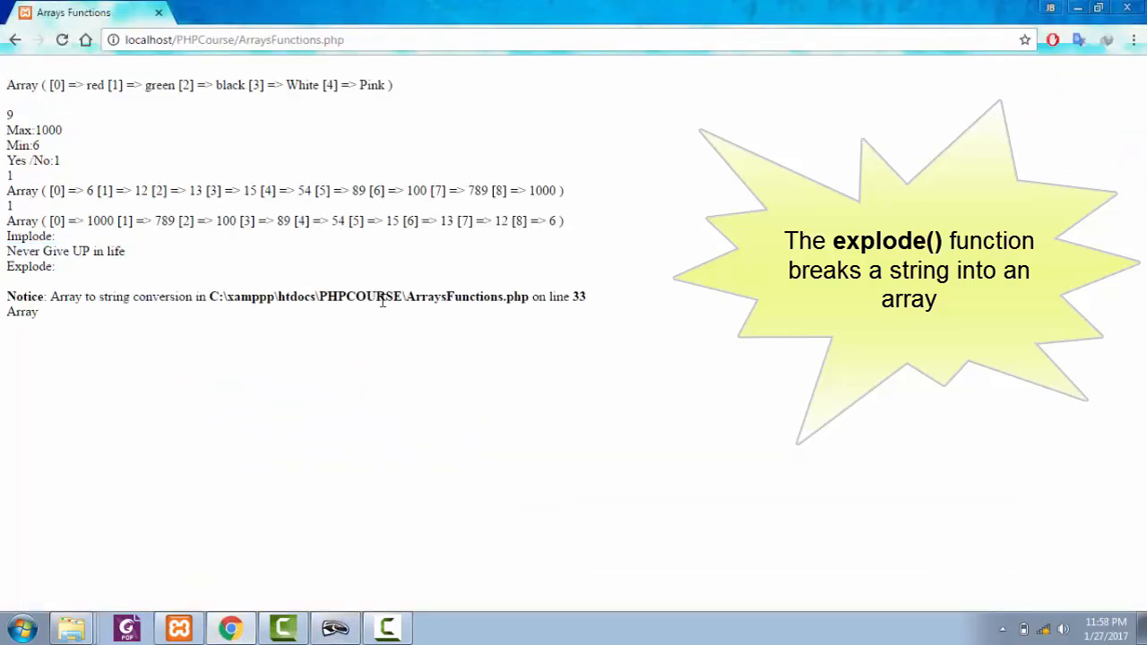
mouse_move(434, 296)
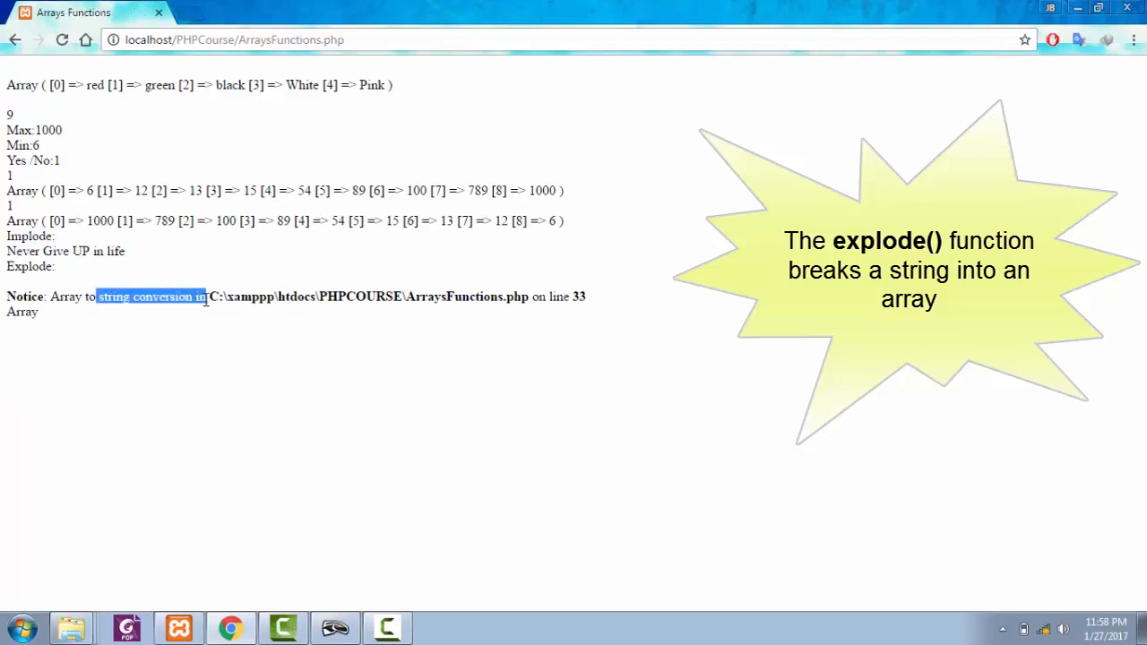
left_click(388, 627)
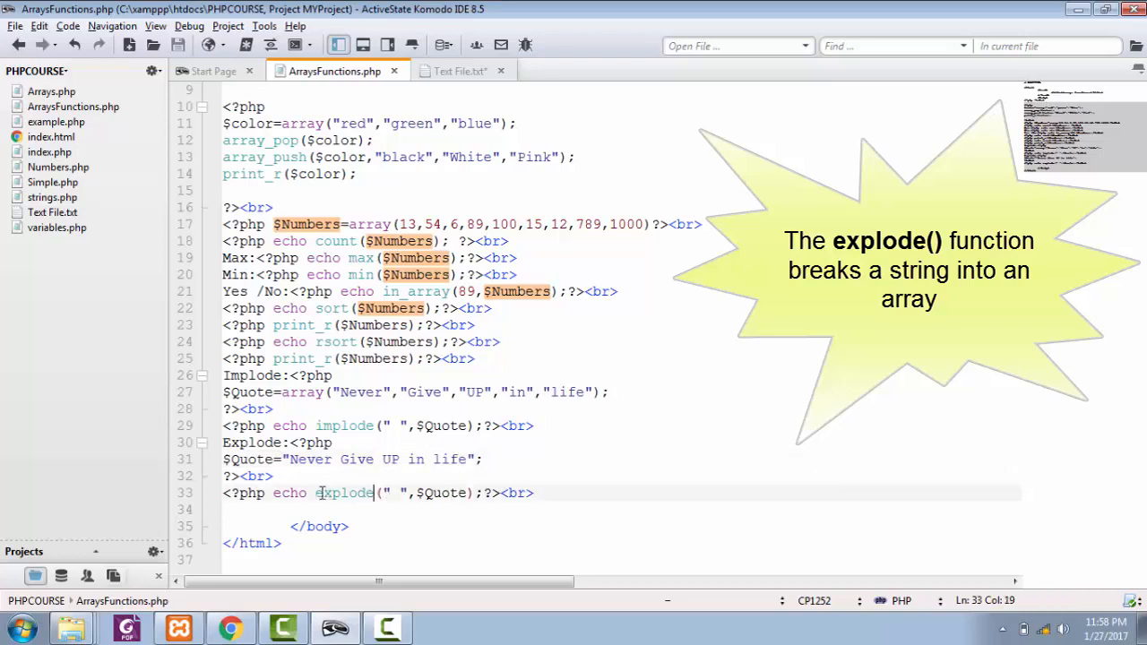
Step: Rewrite line 33 as print_r(explode(" ",$Quote)); so the resulting array is printed
double_click(289, 493)
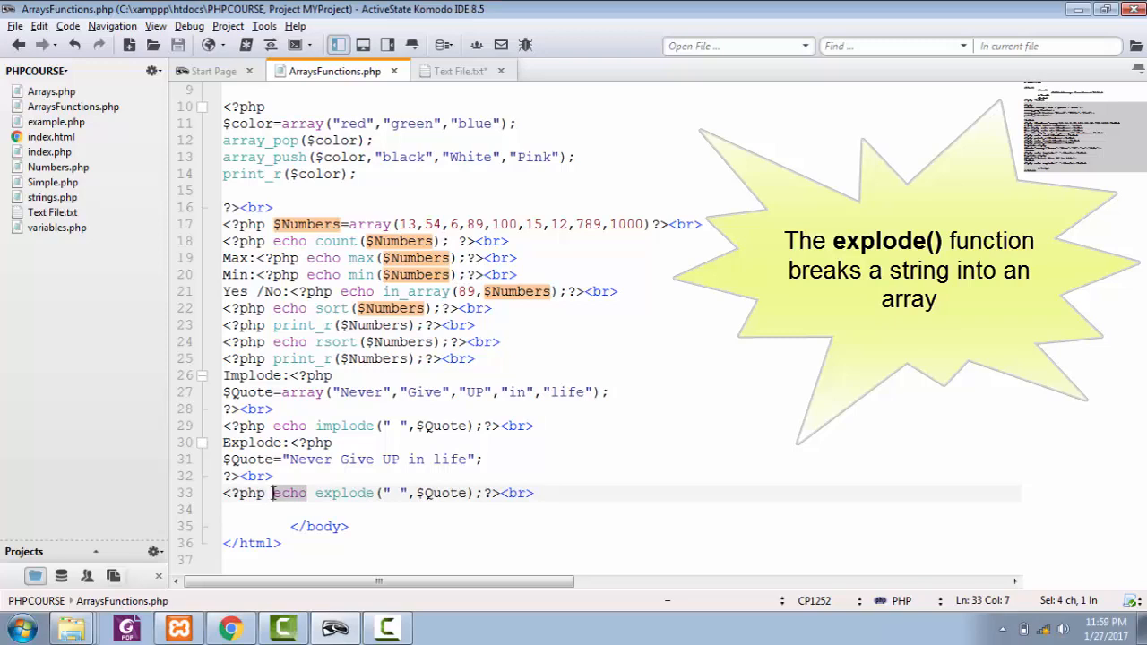
type("print_r")
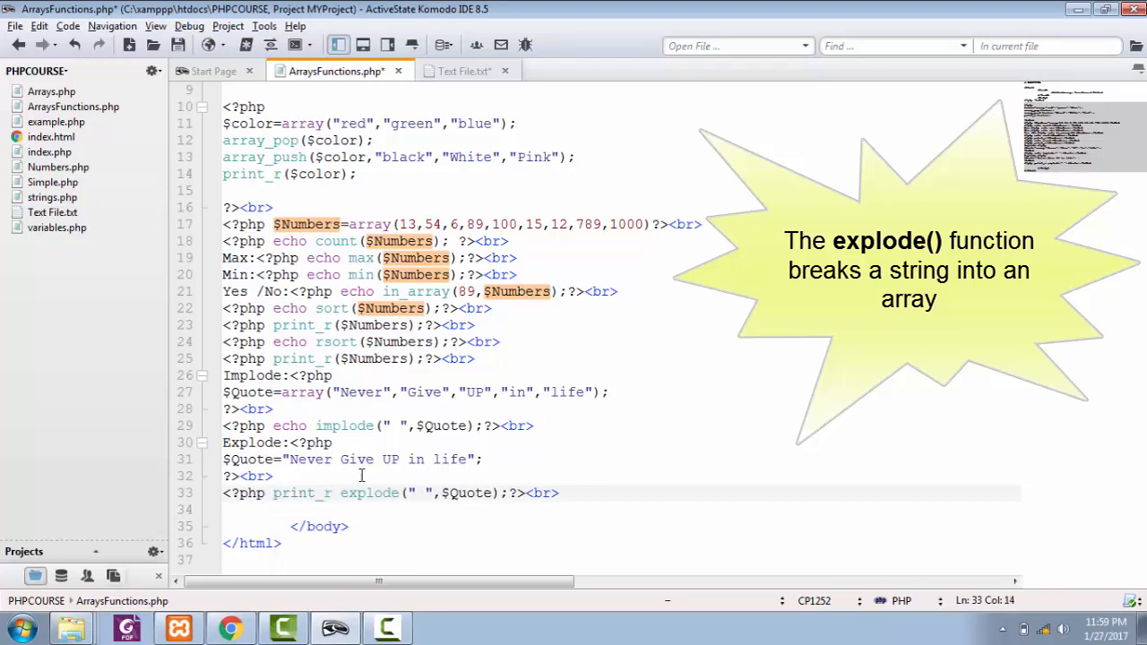
type("(")
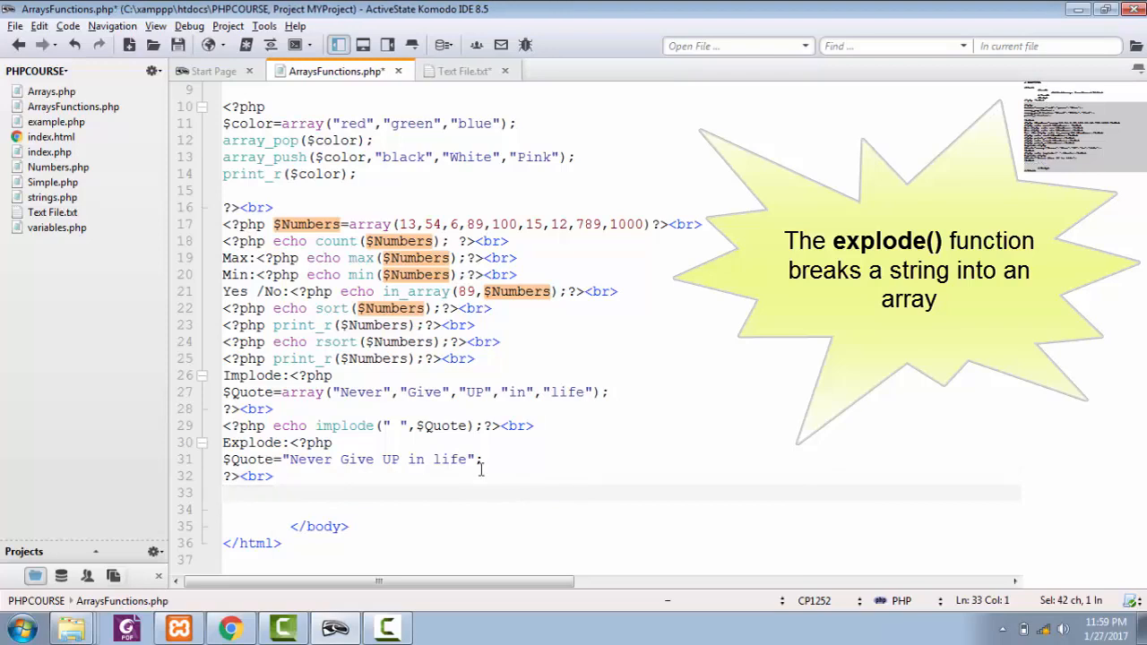
type("print_r (explode(\" \",$Quote));")
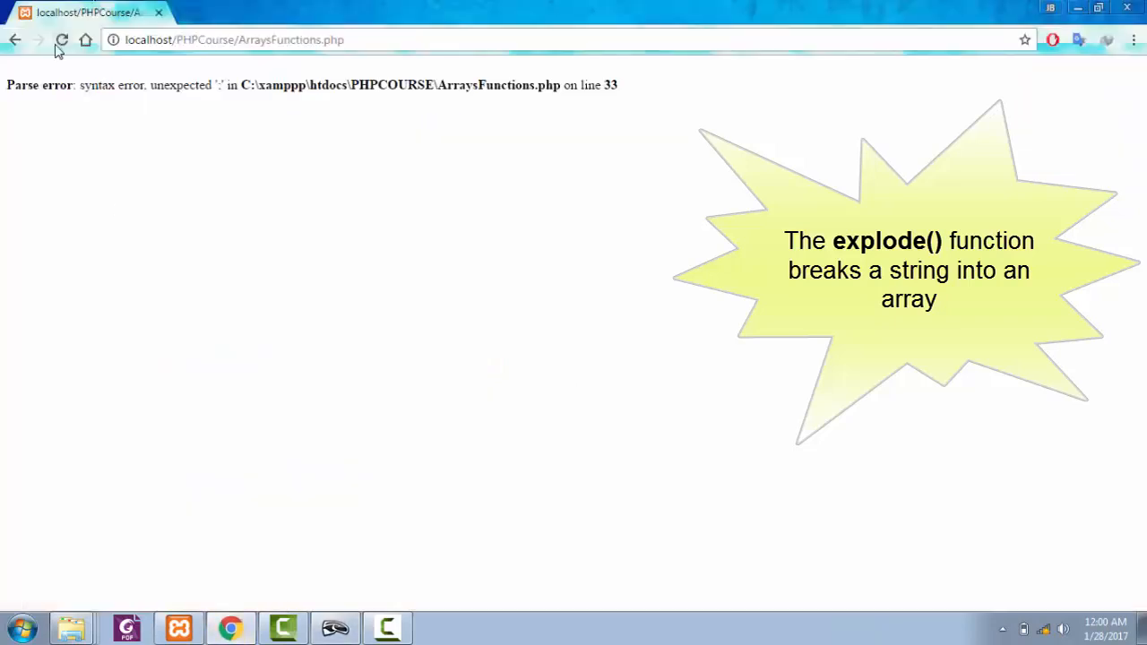
Step: Reload Chrome and highlight the imploded sentence plus the Give and UP elements of the exploded array
left_click(61, 39)
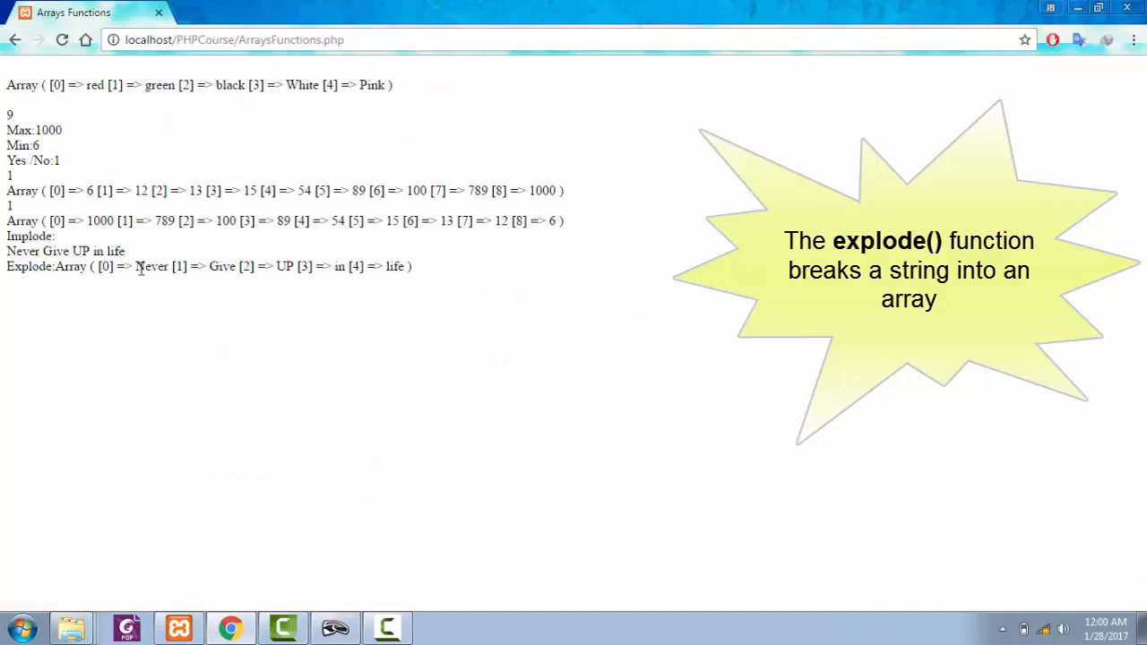
left_click_drag(8, 251, 70, 251)
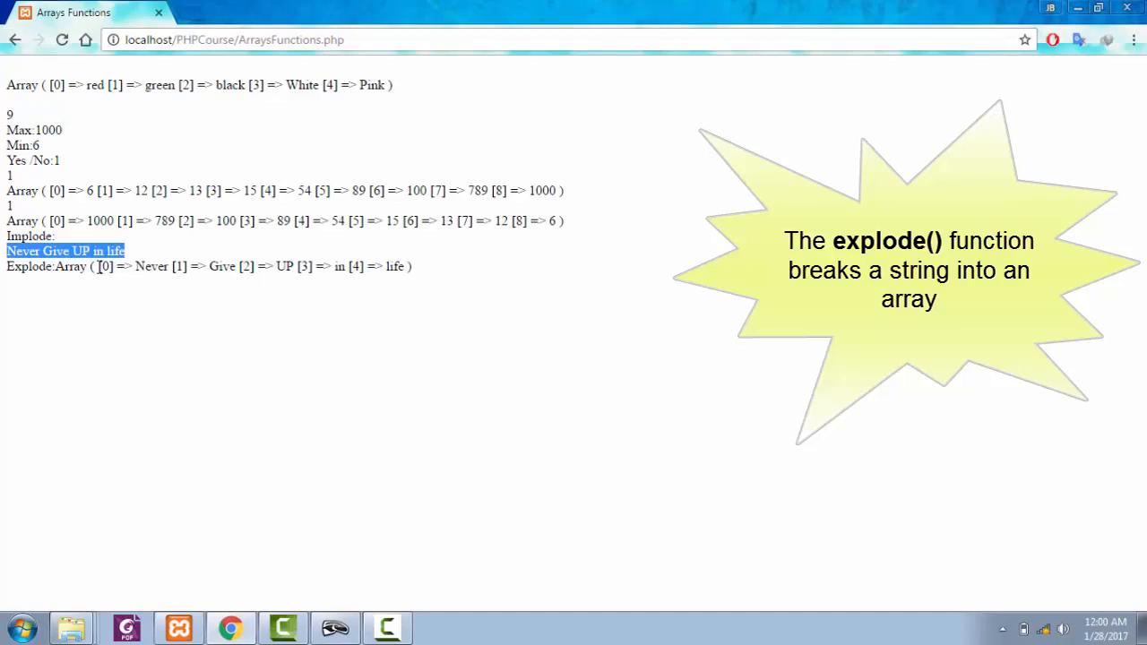
double_click(151, 265)
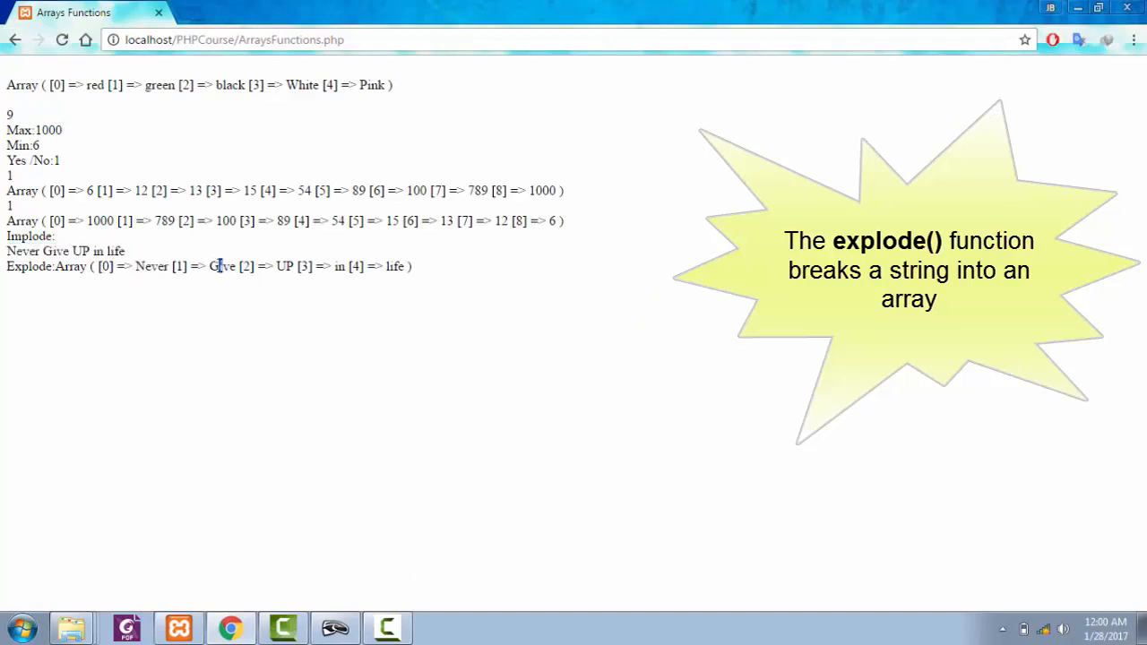
double_click(283, 265)
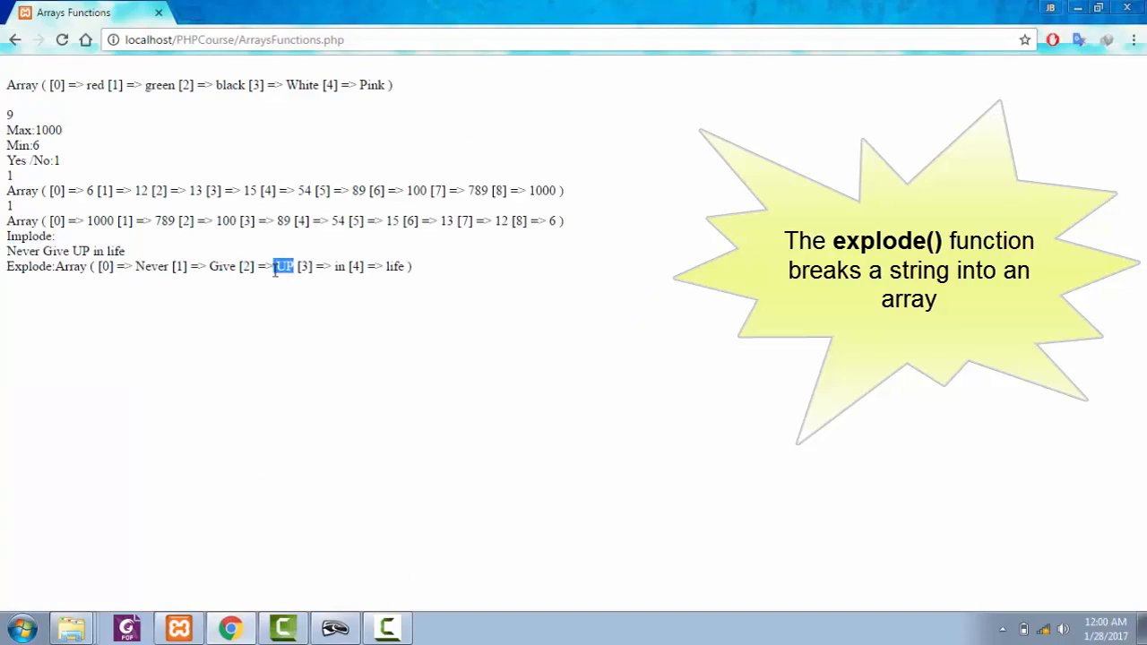